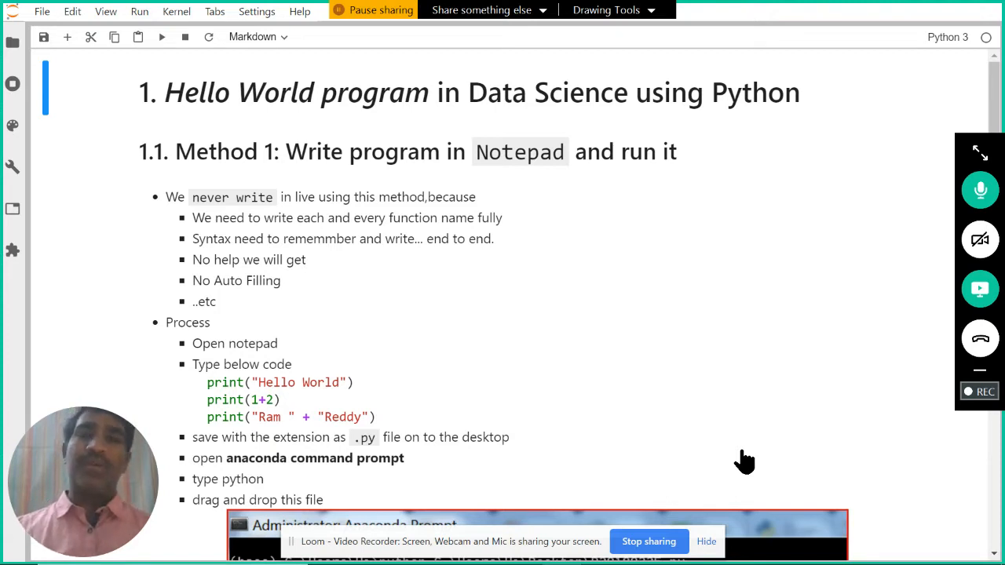
mouse_move(545, 252)
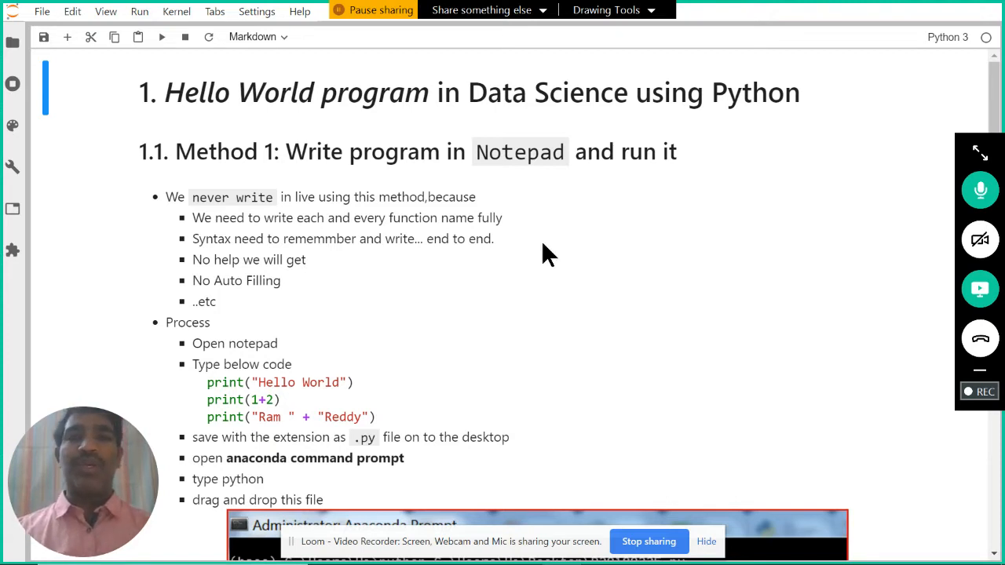
mouse_move(550, 233)
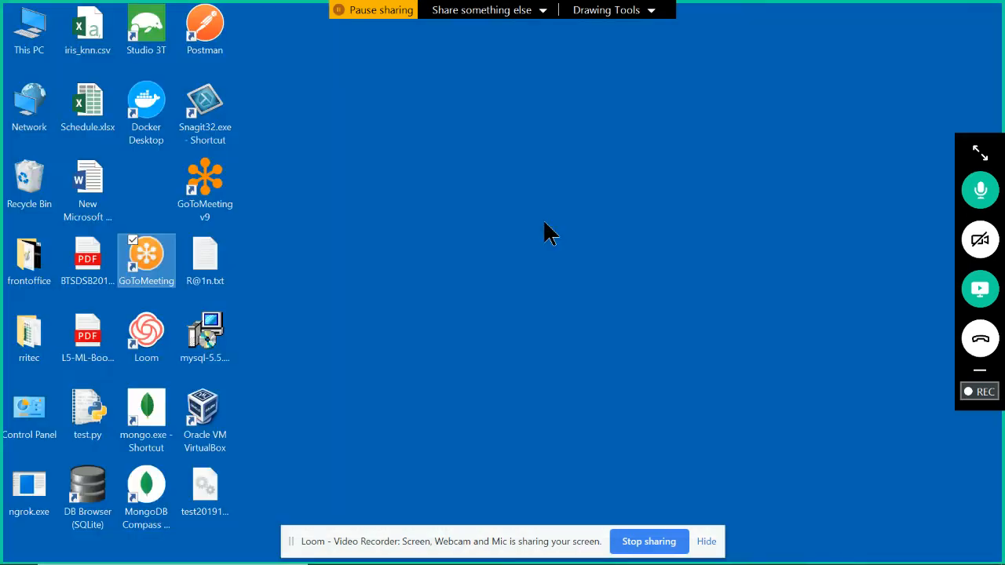
mouse_move(455, 114)
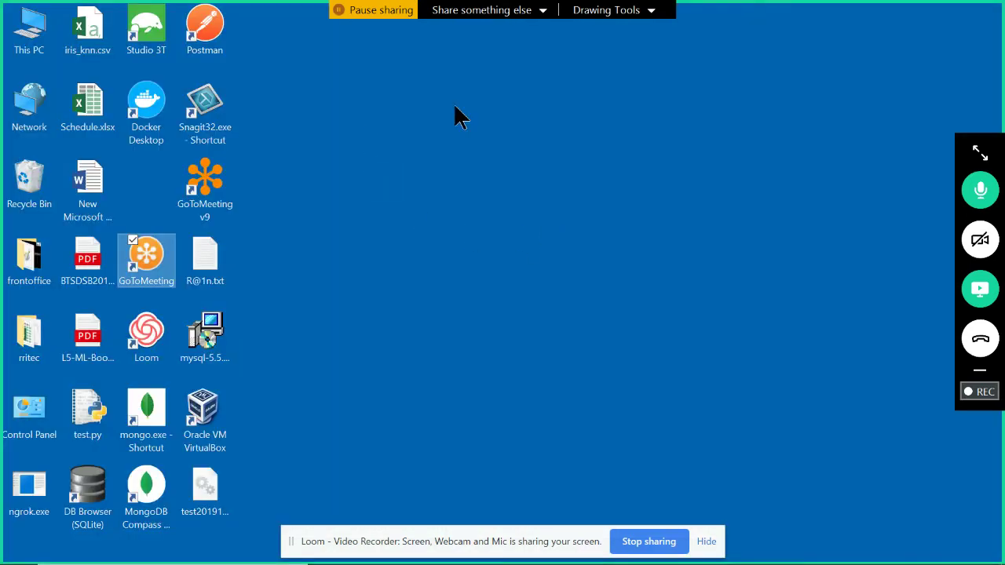
mouse_move(676, 516)
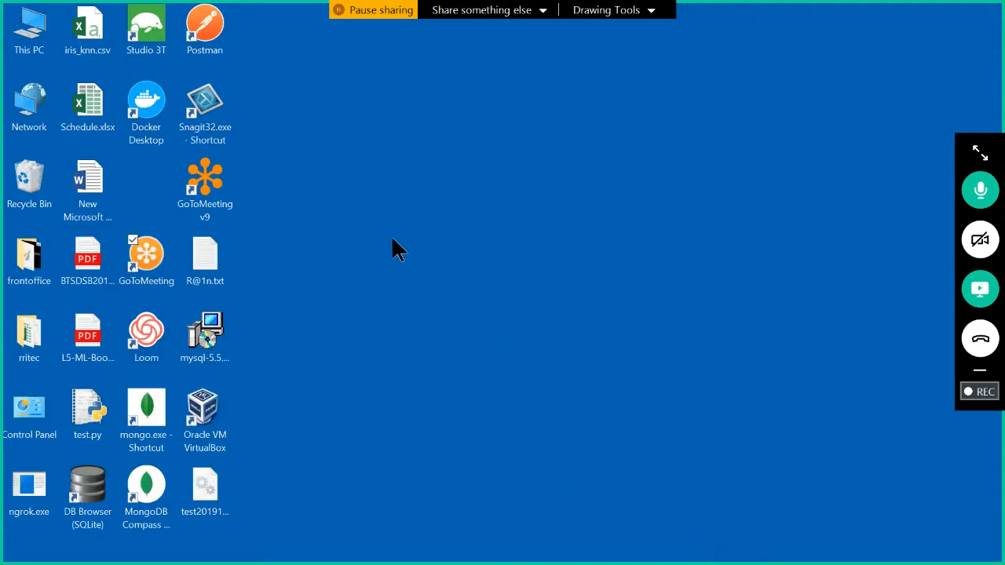
Step: Add a new folder on the desktop and name it b20191231
right_click(205, 165)
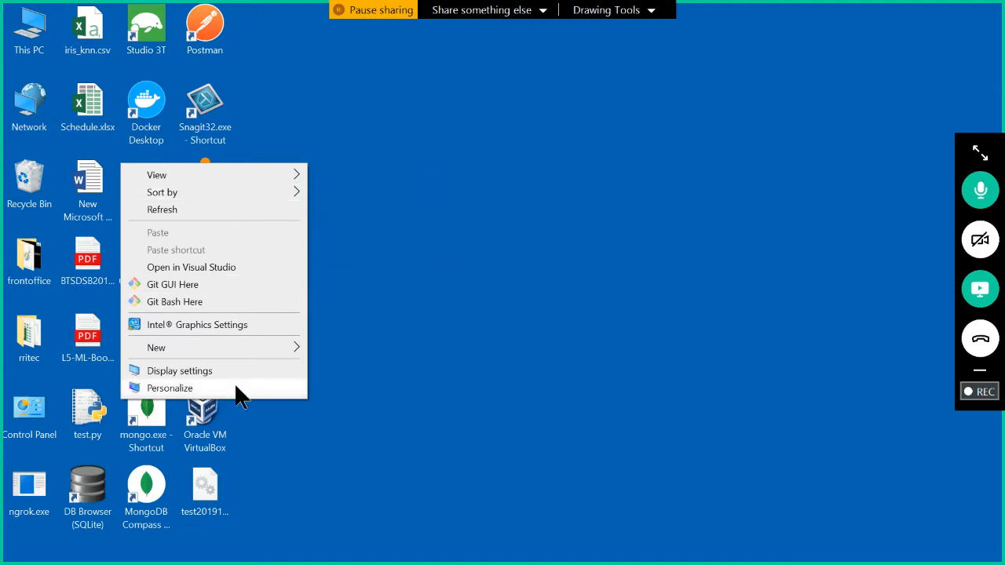
mouse_move(235, 352)
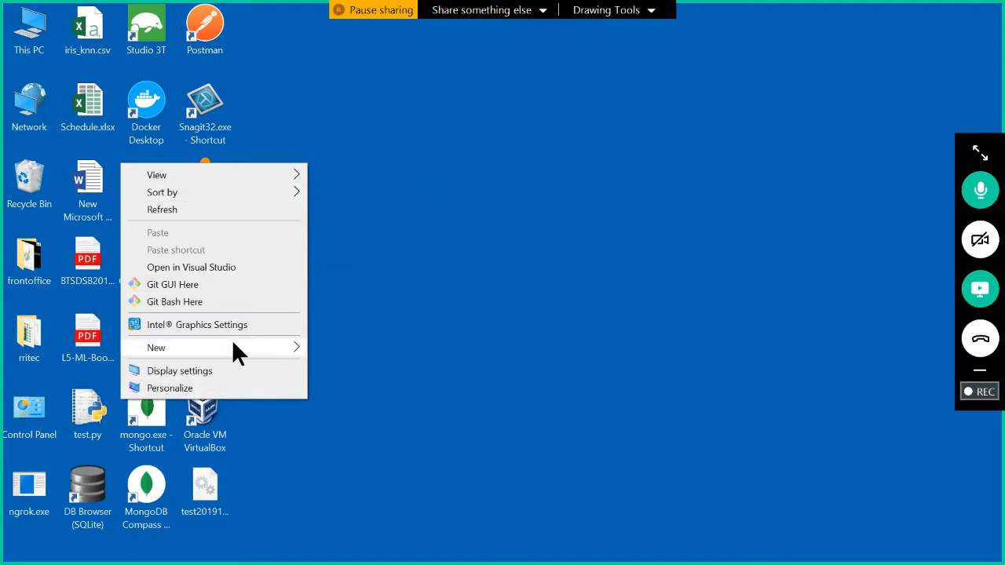
click(157, 347)
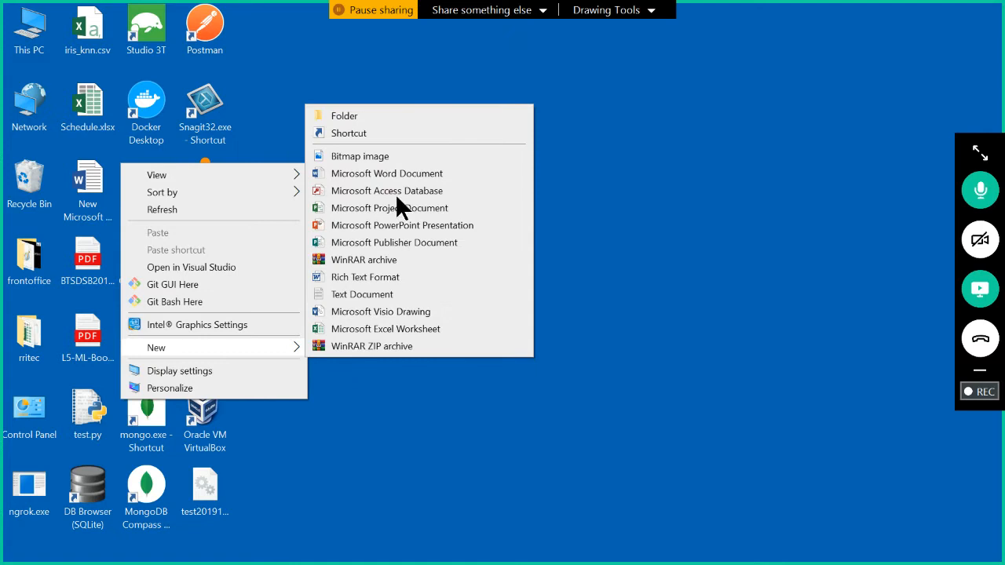
click(344, 115)
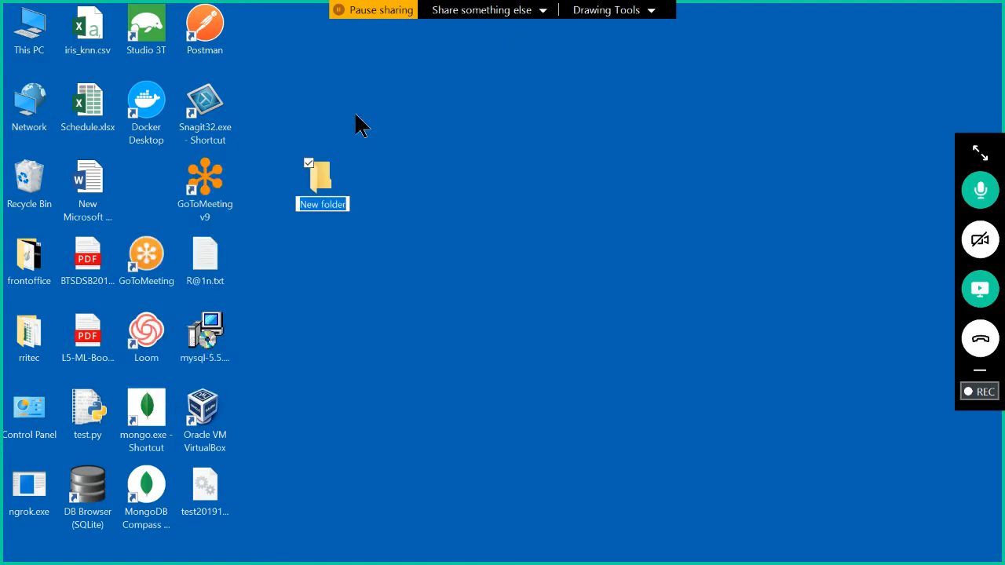
text(b)
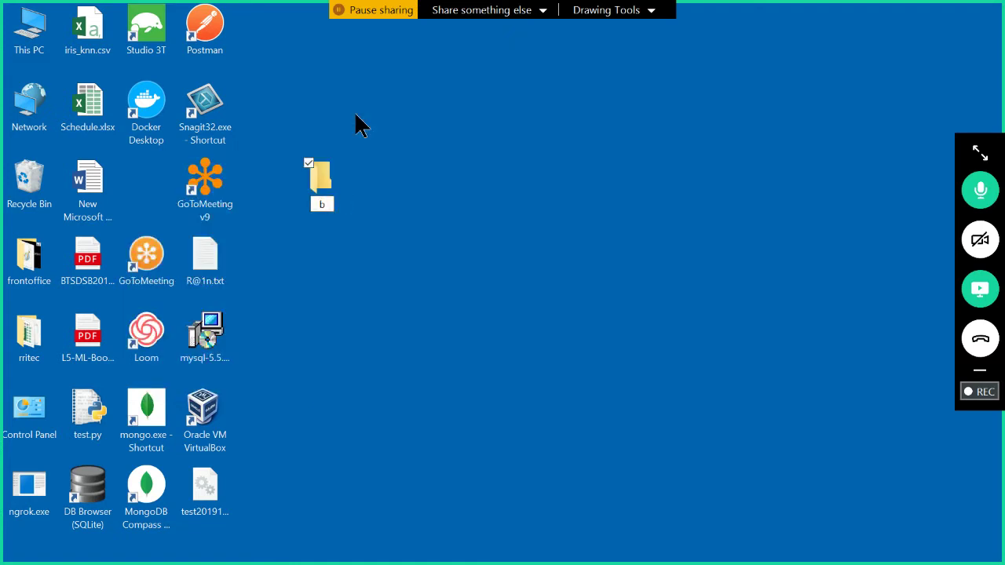
text(20191231)
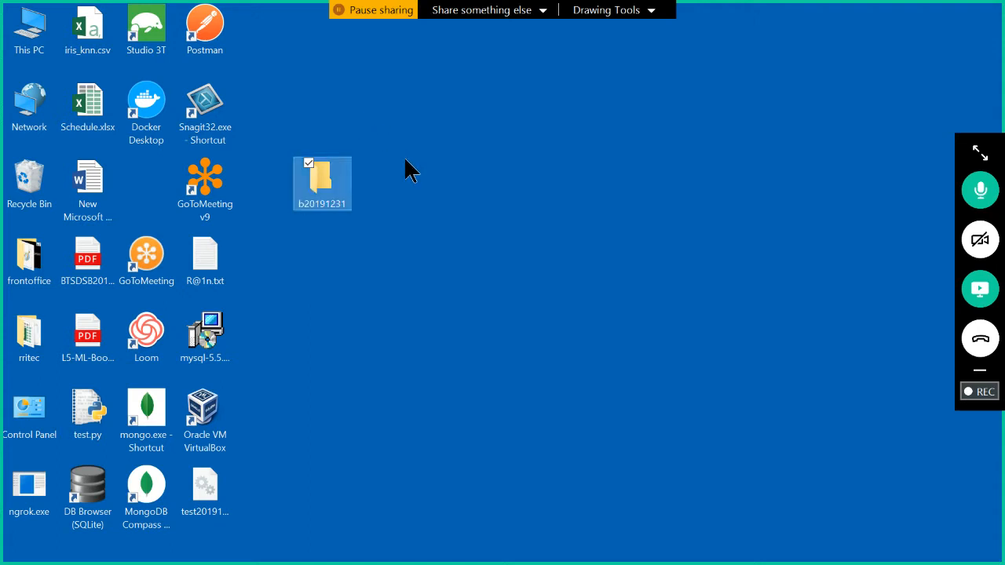
Step: Inside the b20191231 folder, add a new text document named hello_world.py
double_click(321, 177)
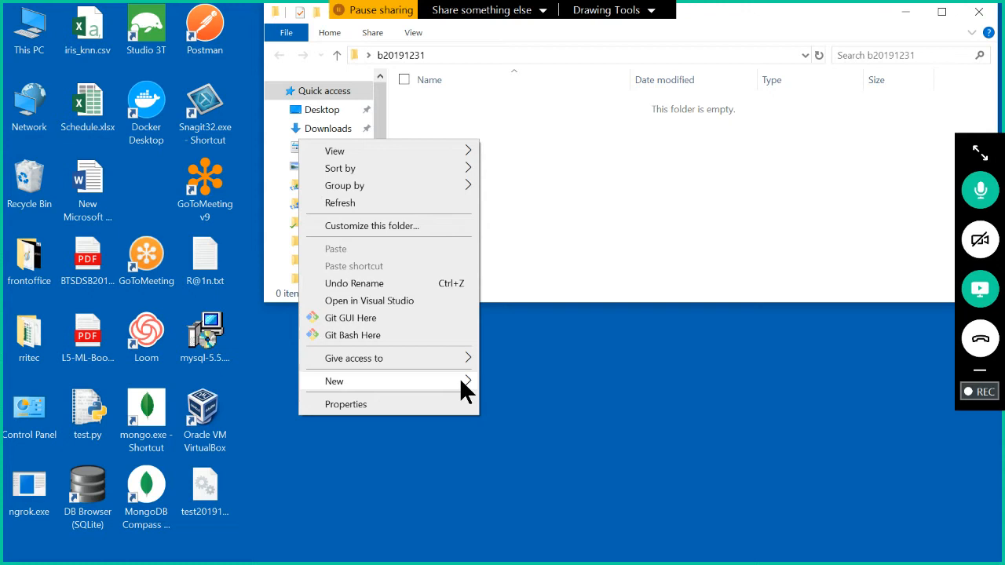
click(333, 380)
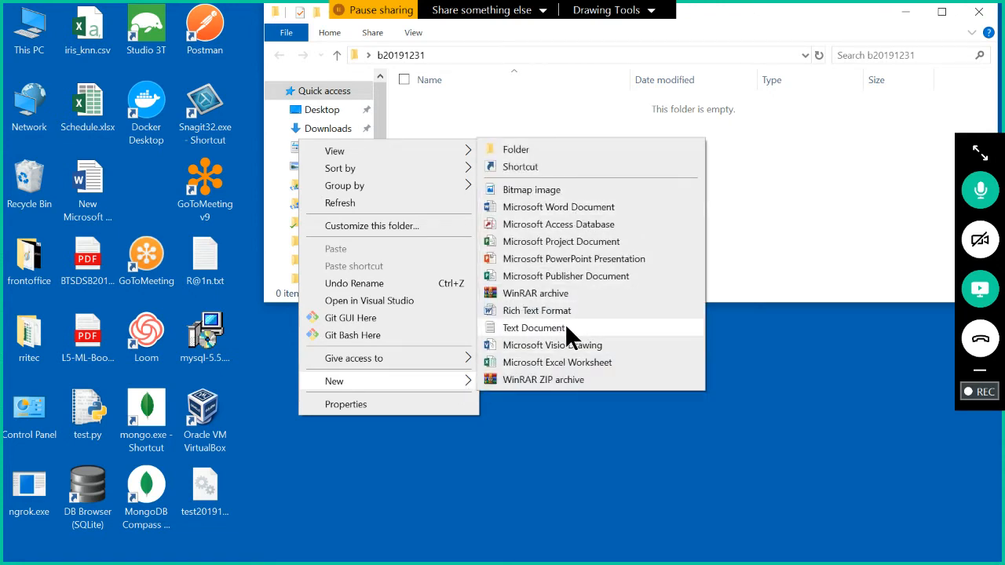
click(533, 327)
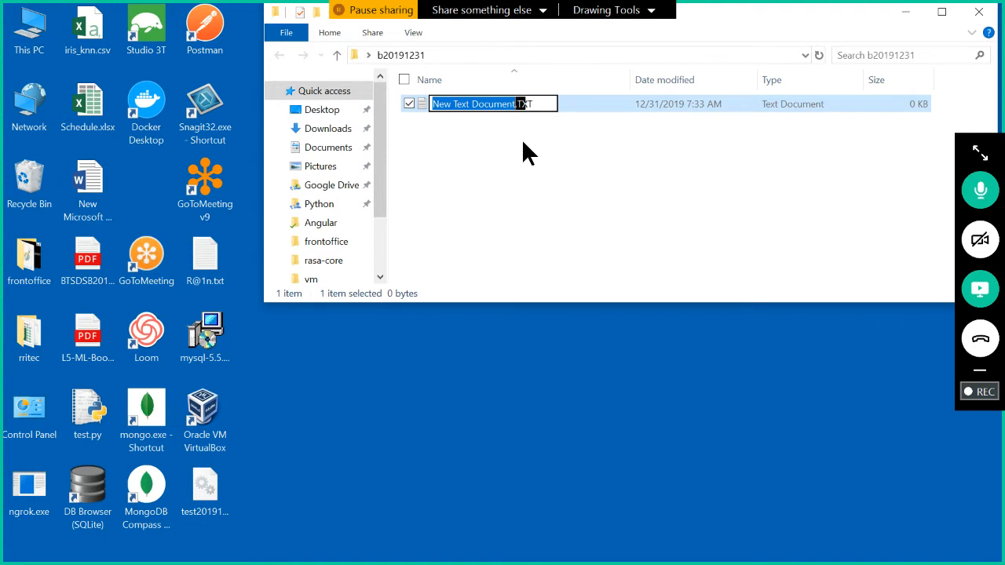
text(hello_wor.TXT)
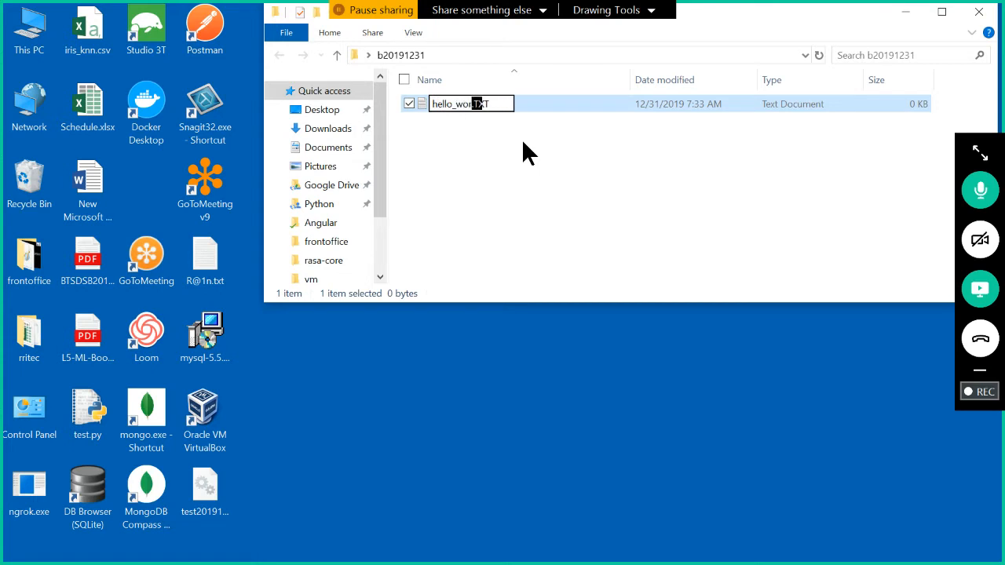
text(ld)
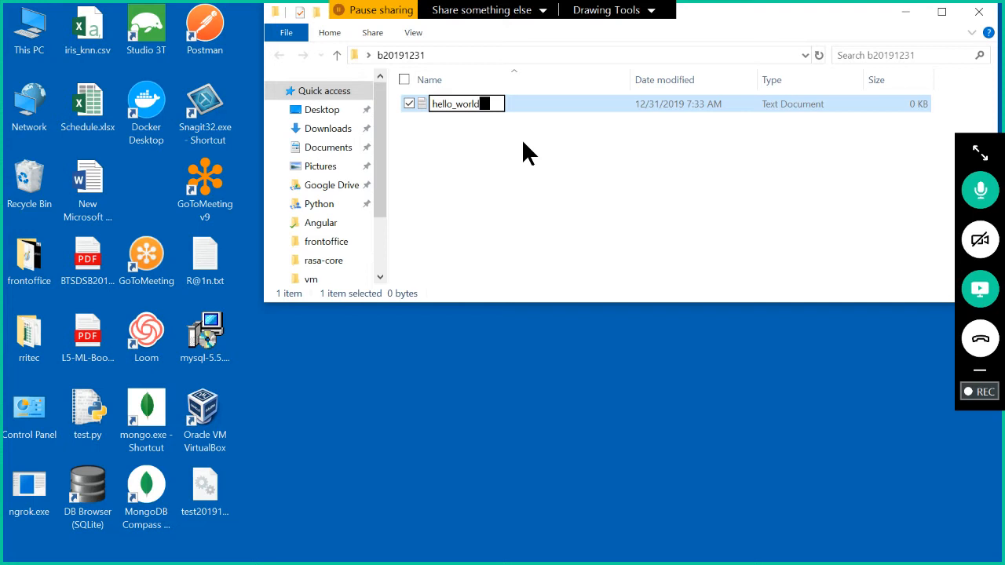
text(.py)
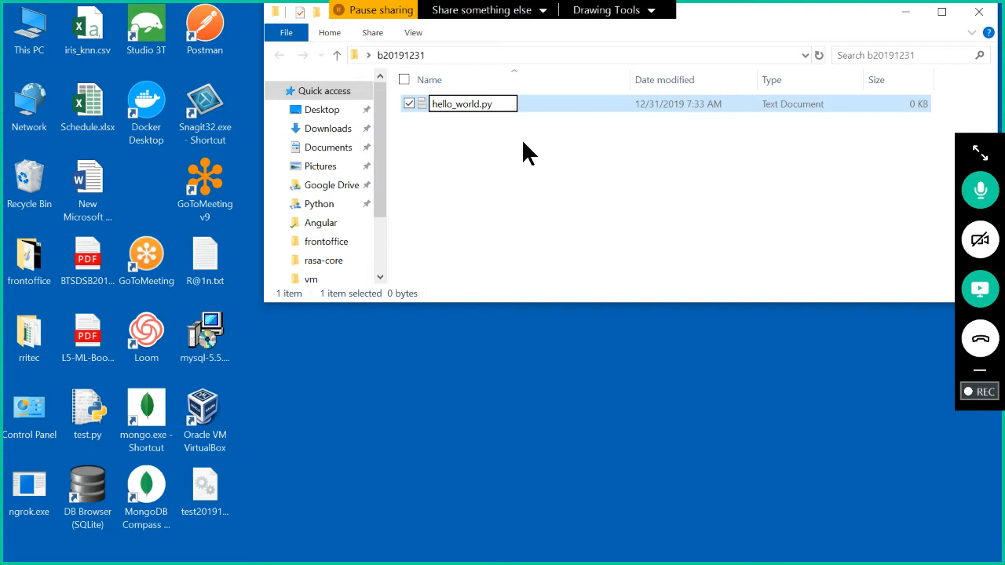
Step: Commit the hello_world.py name, accepting the extension-change warning
click(498, 102)
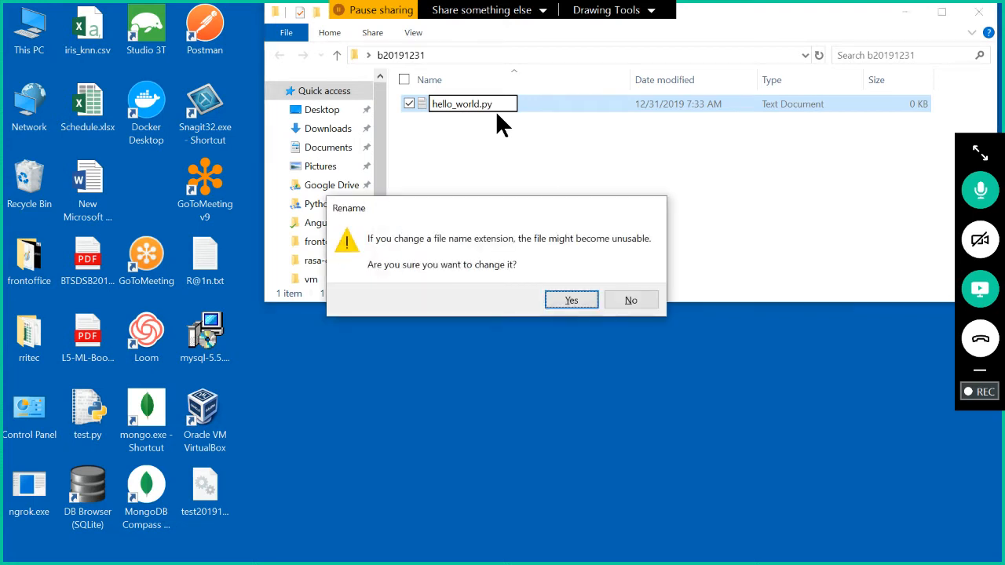
click(571, 300)
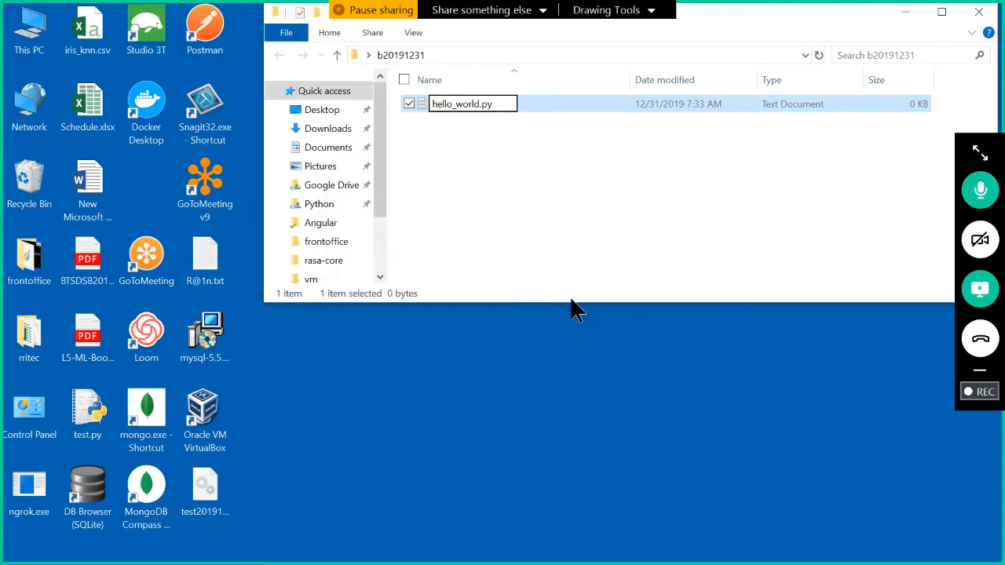
key(Enter)
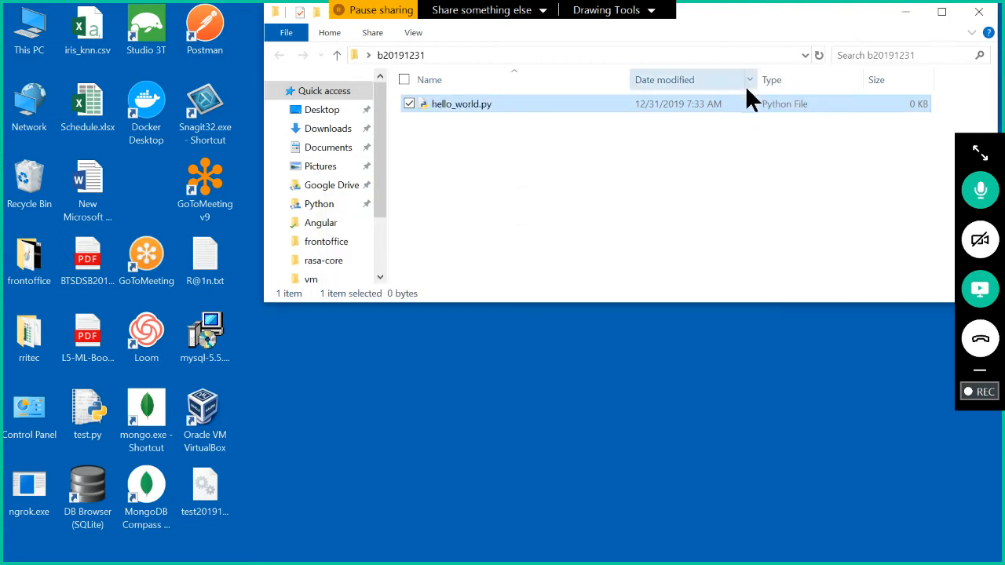
mouse_move(801, 100)
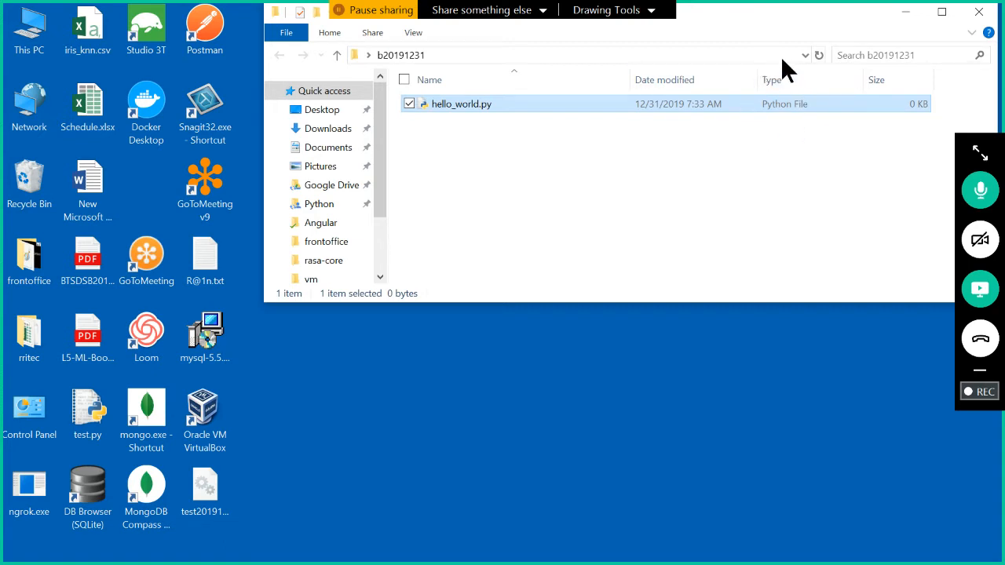
mouse_move(770, 69)
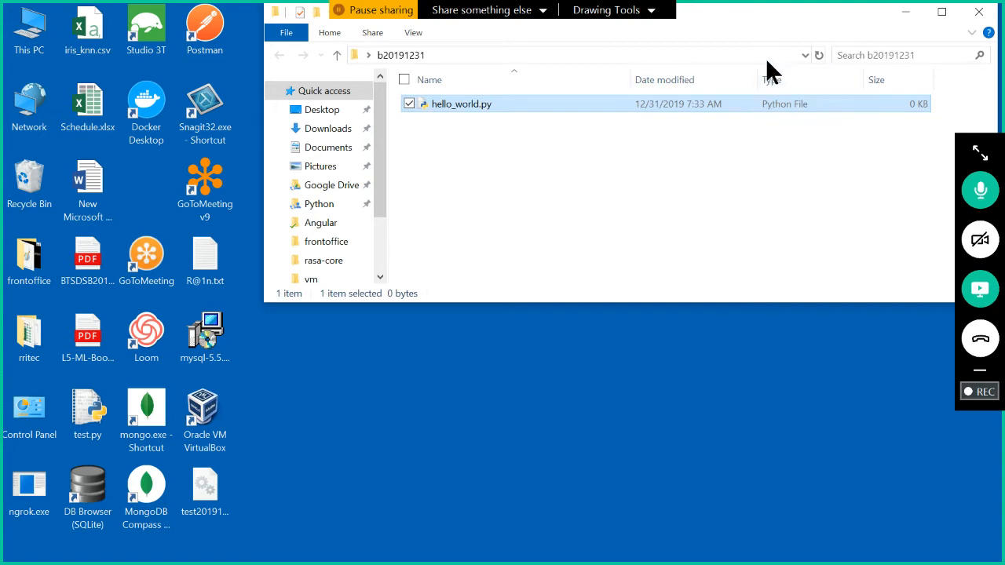
mouse_move(487, 114)
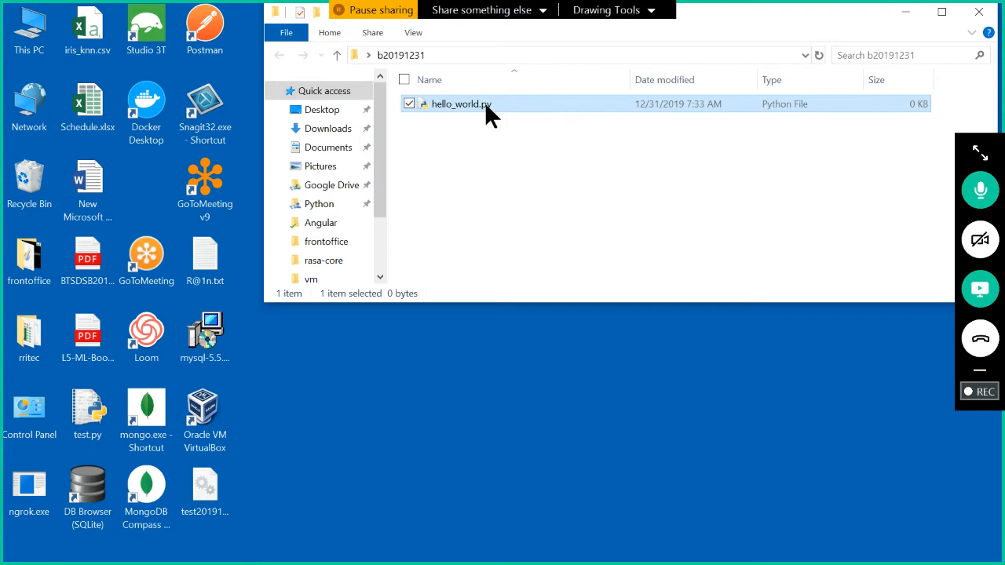
Step: Open hello_world.py with Notepad from its context menu
right_click(474, 104)
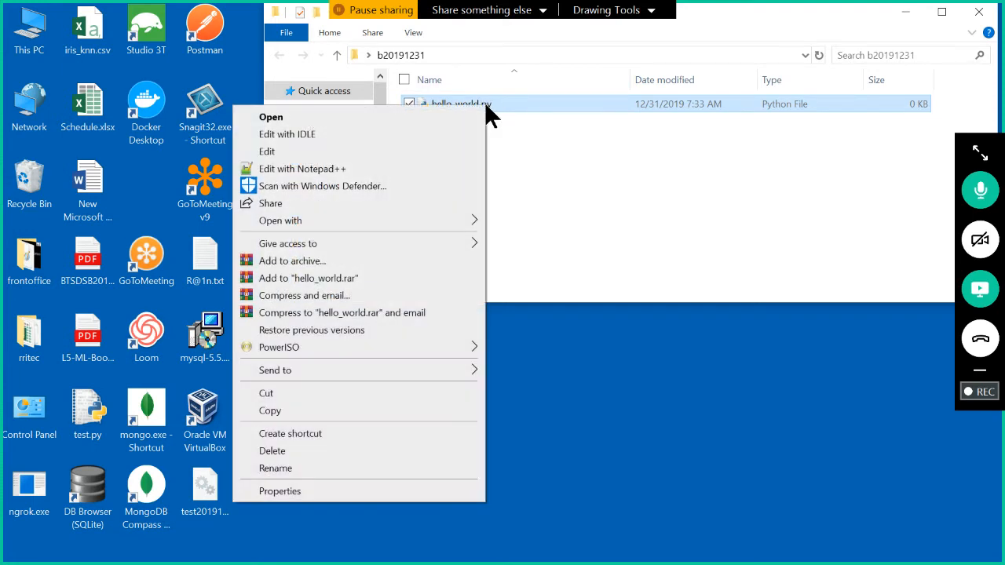
mouse_move(281, 221)
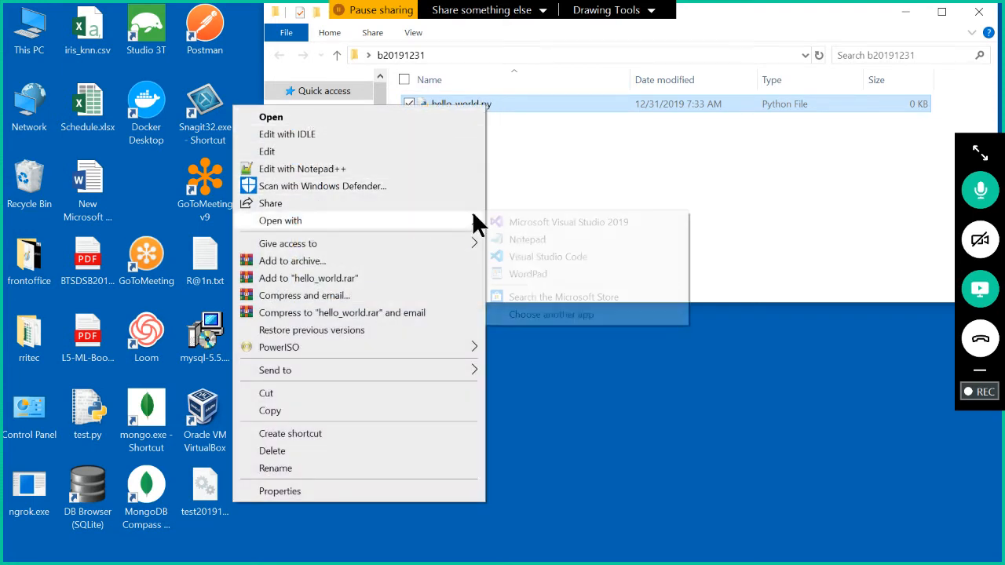
mouse_move(527, 239)
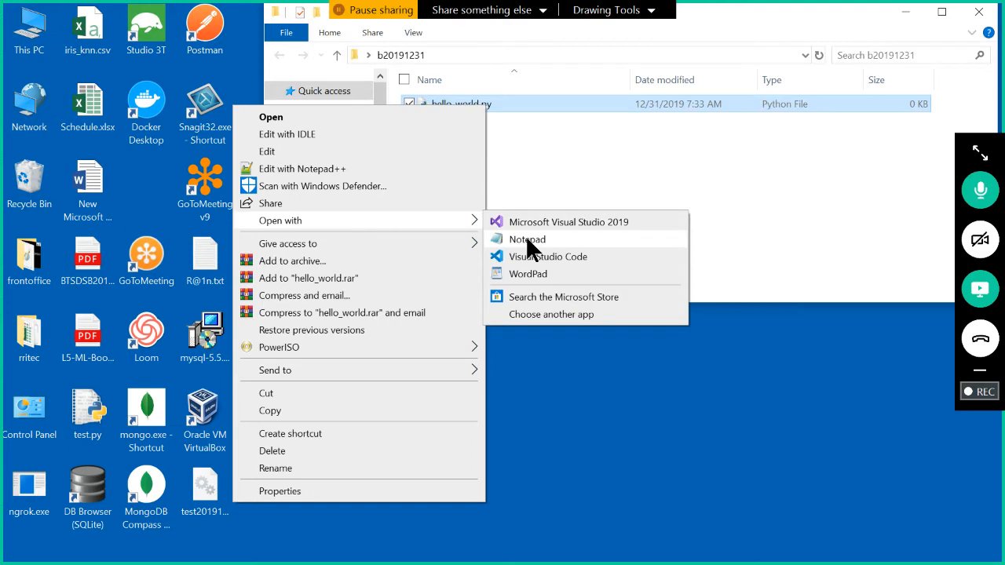
click(528, 238)
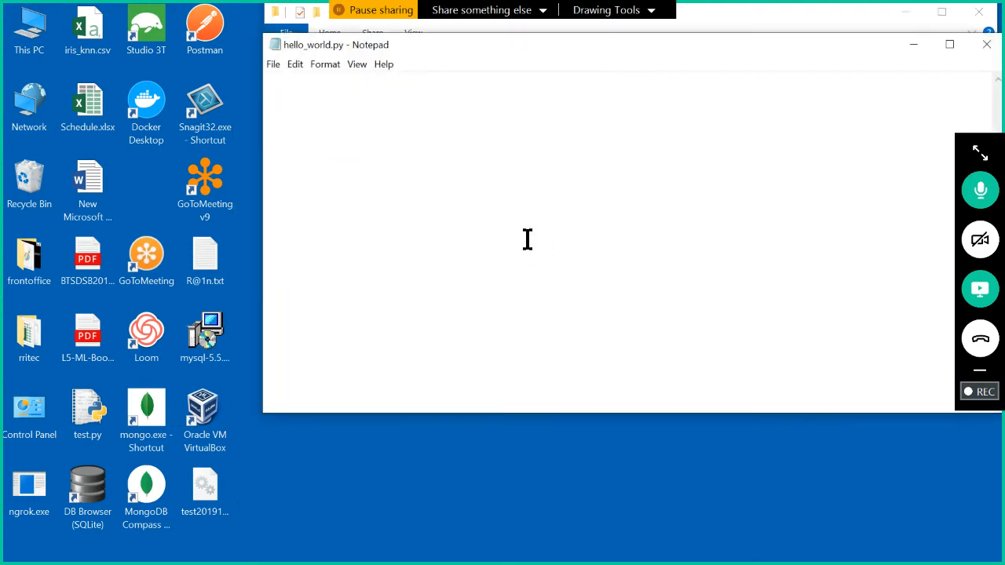
mouse_move(685, 71)
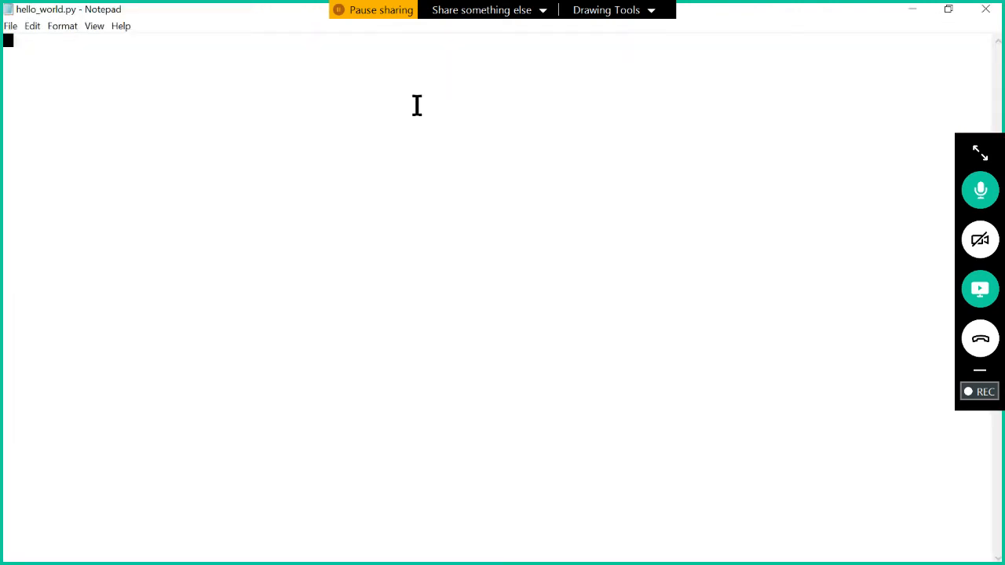
mouse_move(360, 116)
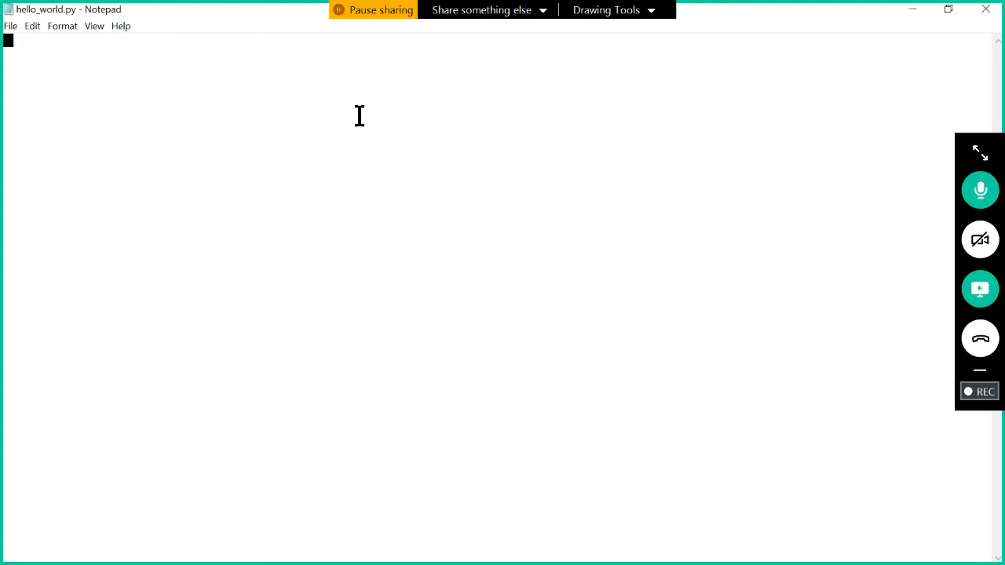
Step: Write print("hello world"), print(1+2) and a print joining two strings on separate lines
text(print)
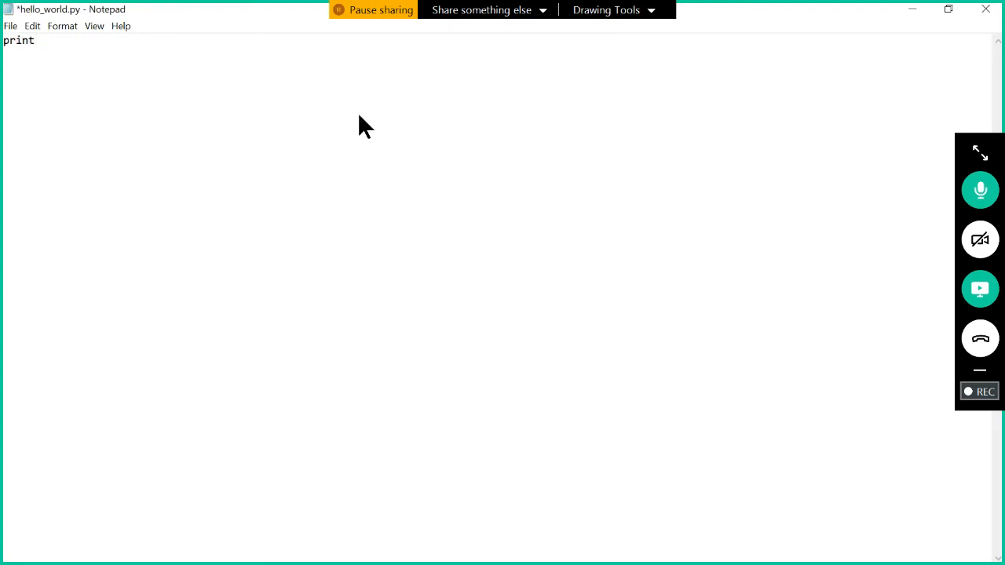
text(()
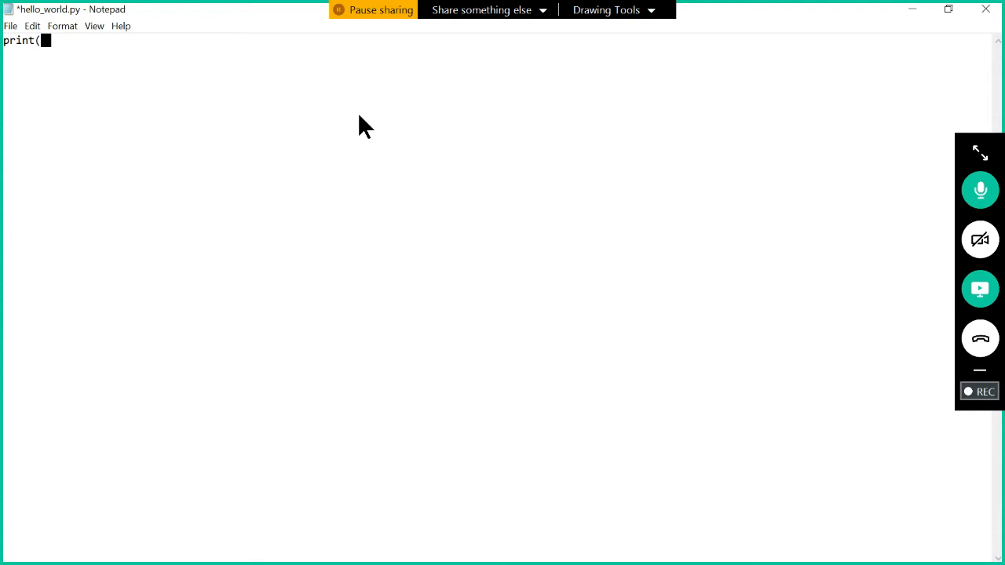
text("he)
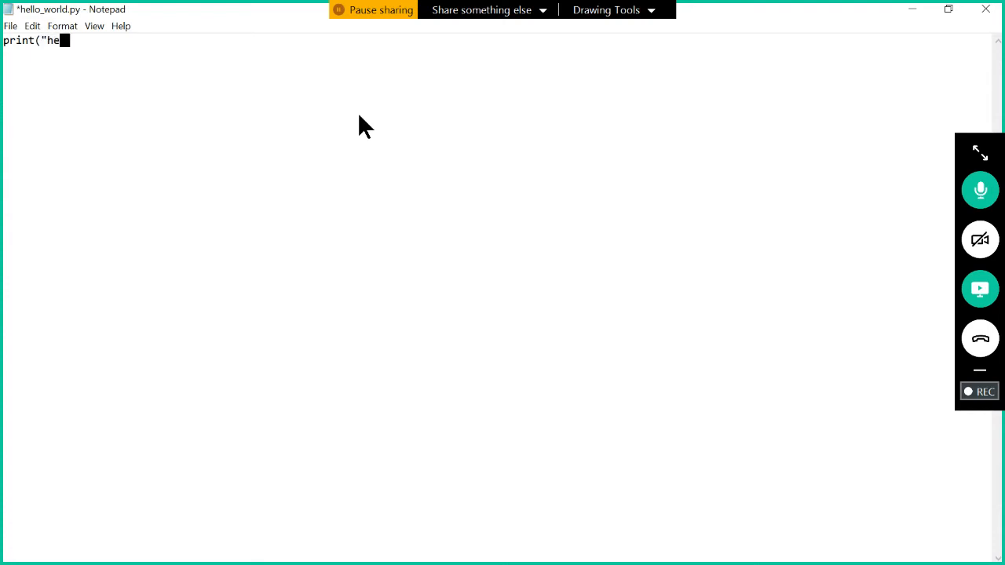
text(llo worl)
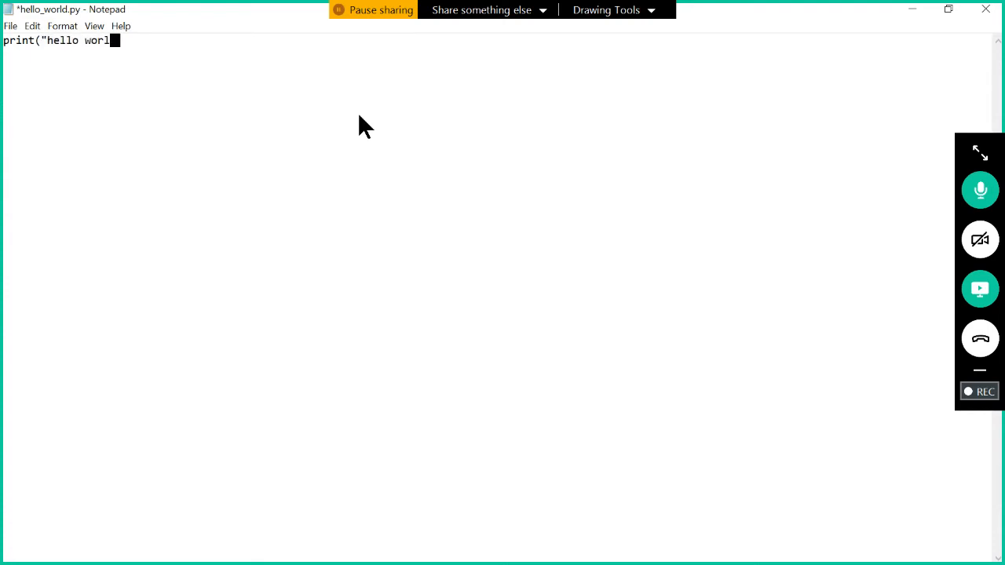
text(d"))
text(print)
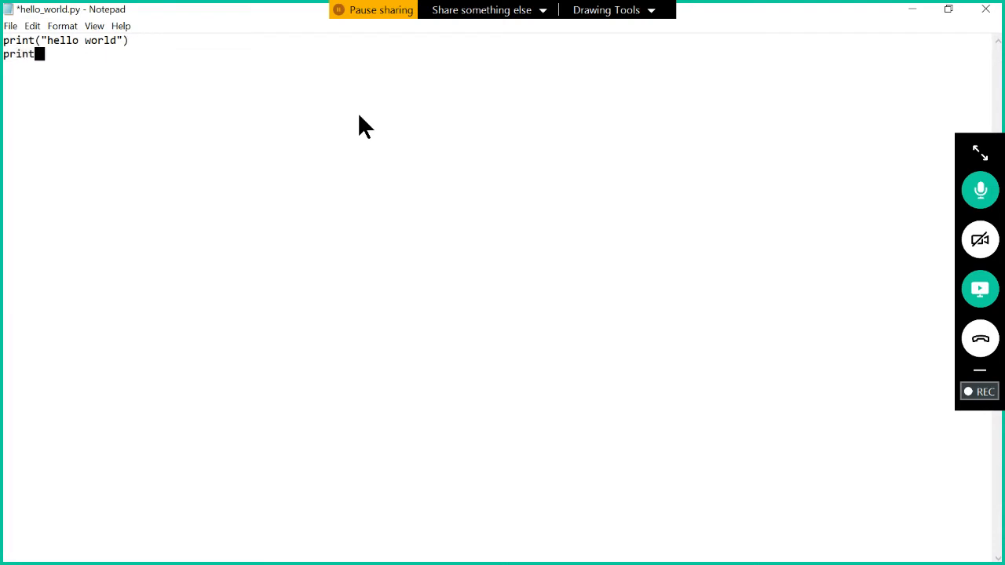
text(()
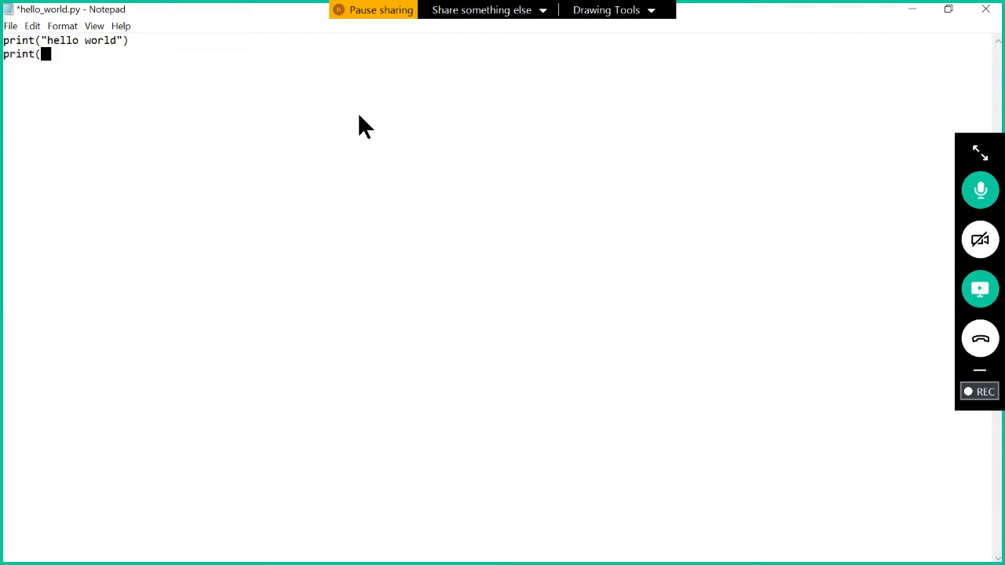
text(1+2))
text(print(")
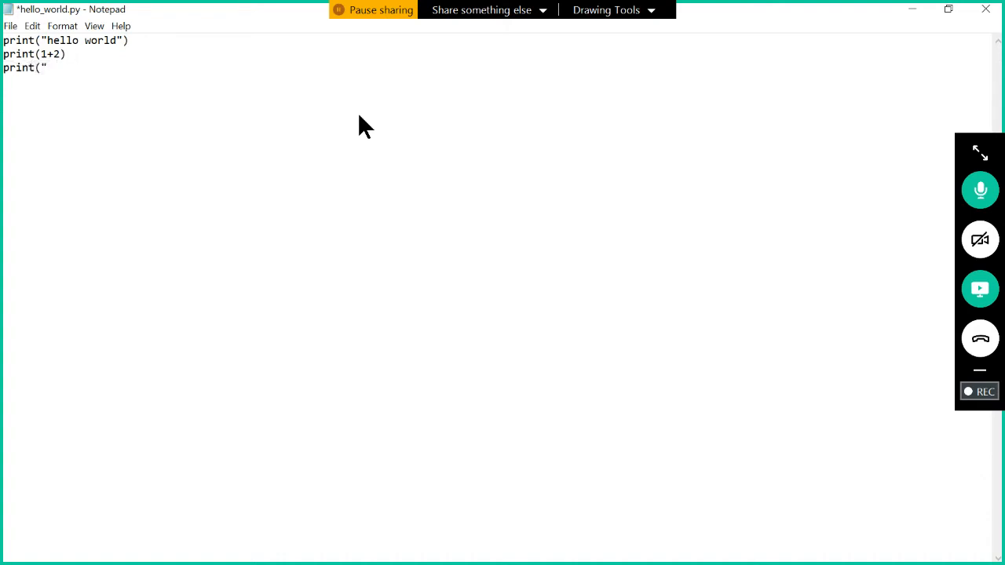
text(M)
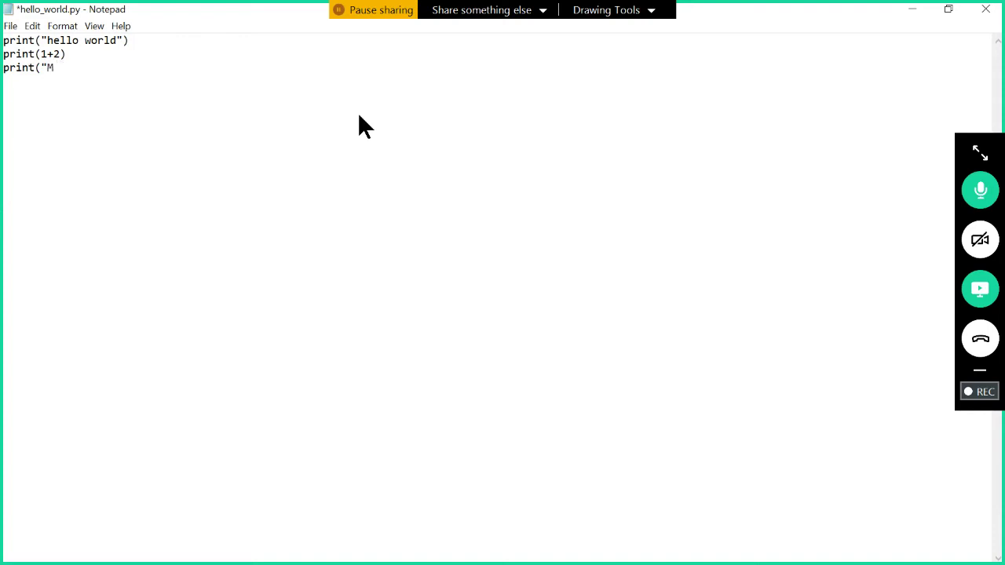
text(yla")
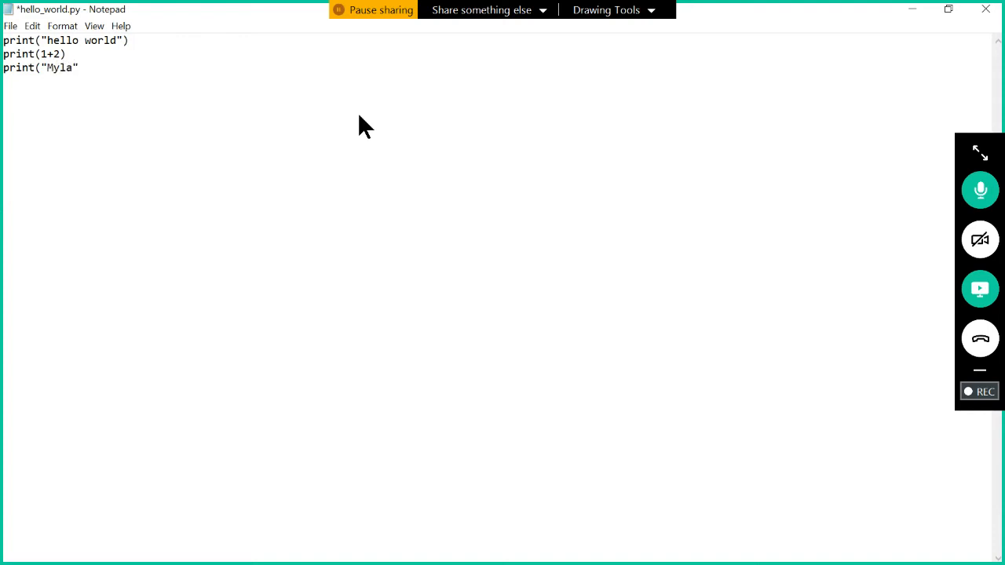
text(+"RamReddy)
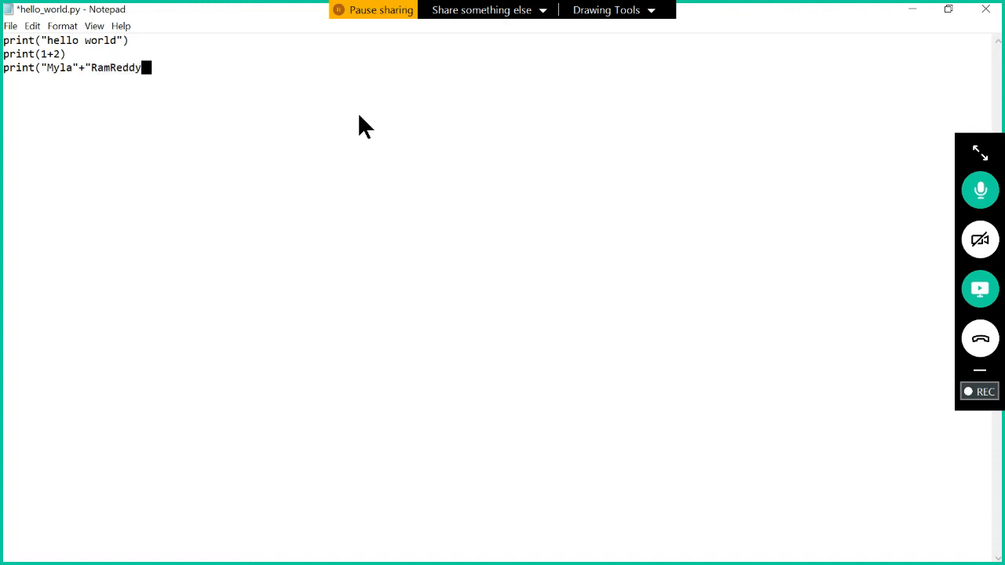
text("))
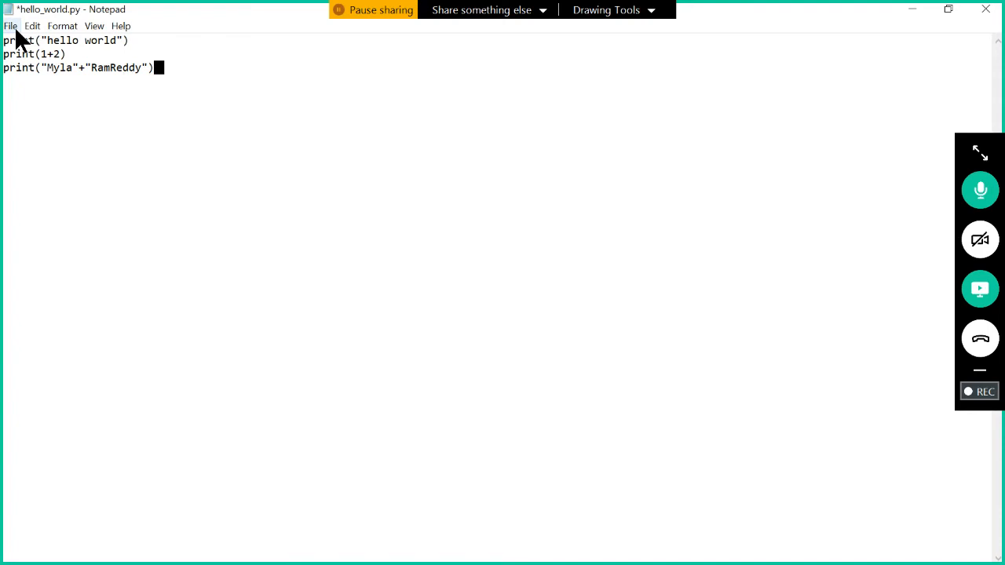
Step: Save hello_world.py through the File menu and close Notepad
click(10, 26)
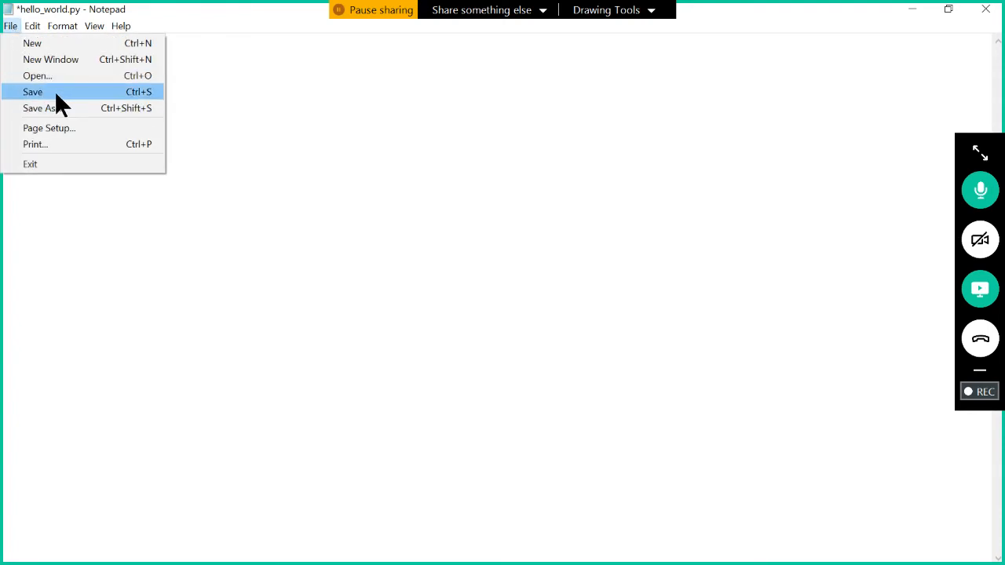
click(33, 92)
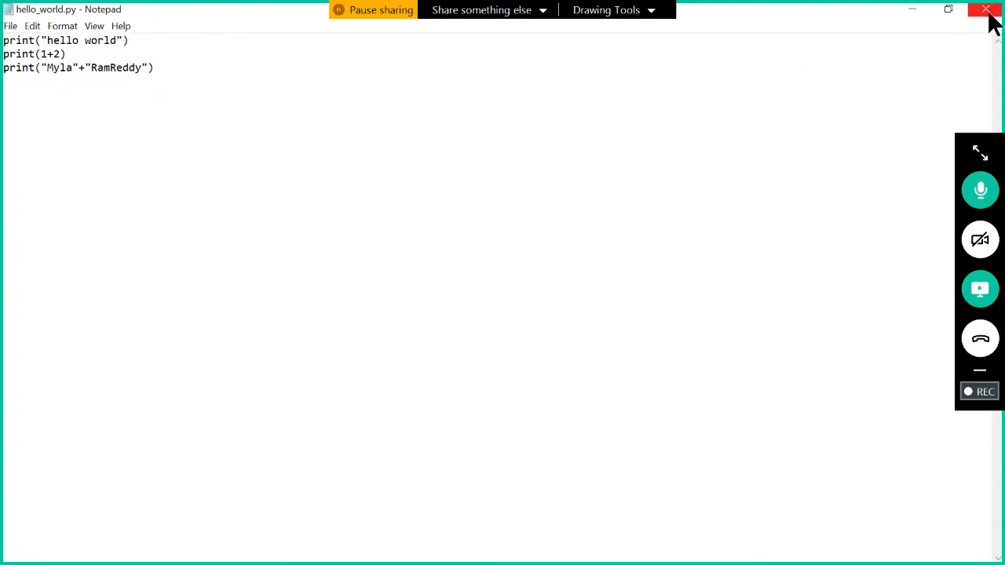
click(986, 9)
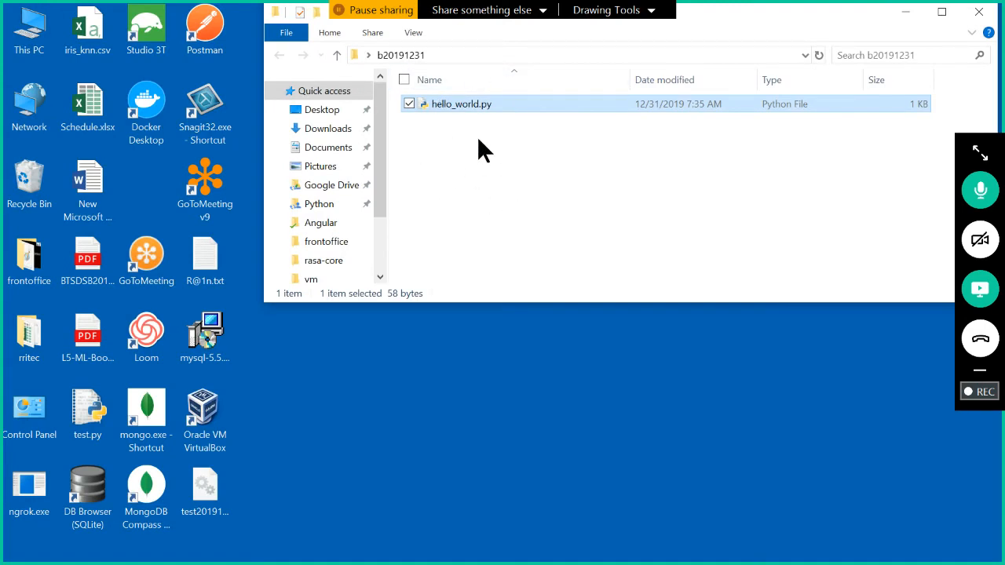
click(9, 547)
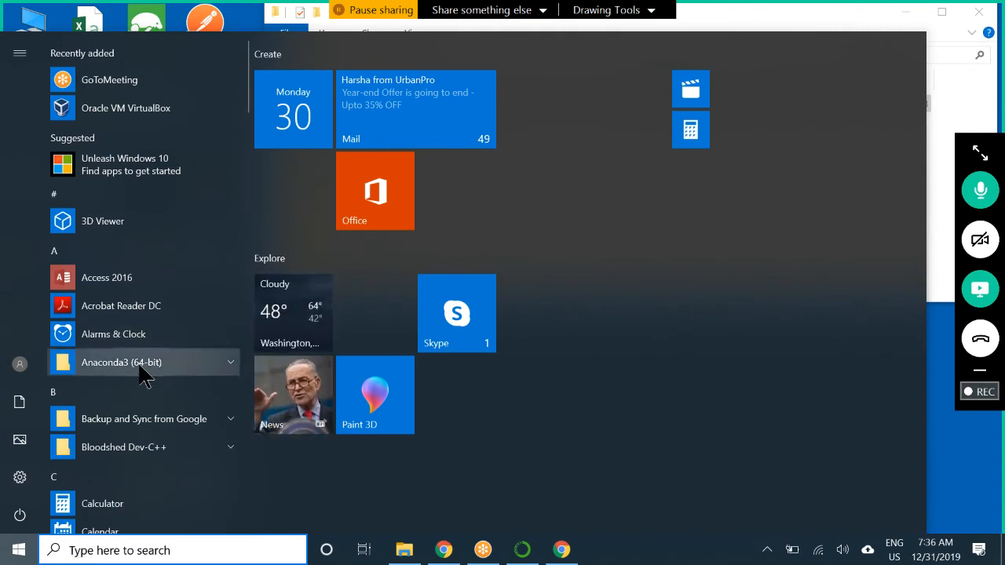
Step: Run Anaconda Prompt from the Anaconda3 (64-bit) group as administrator
click(122, 362)
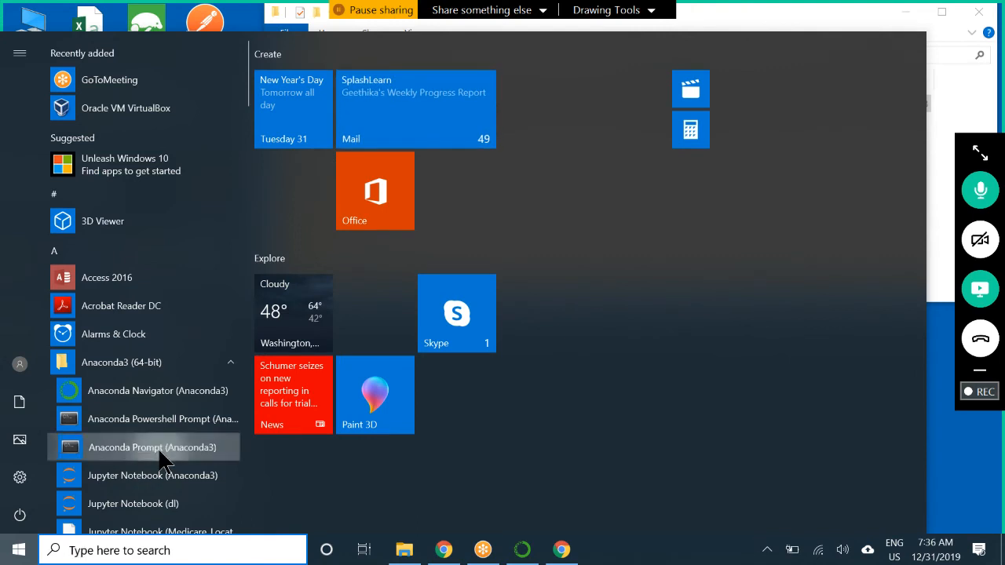
right_click(151, 447)
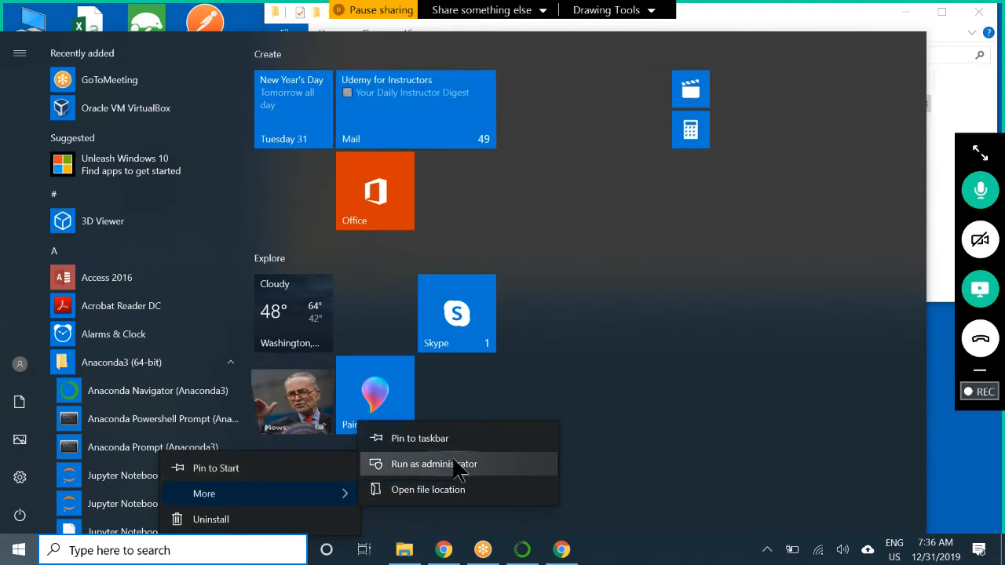
click(434, 464)
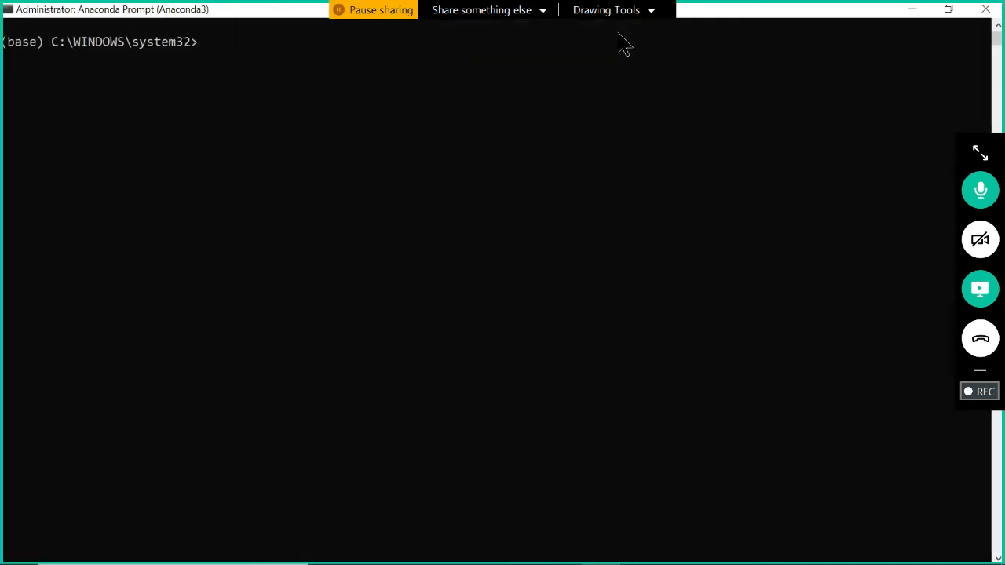
mouse_move(455, 212)
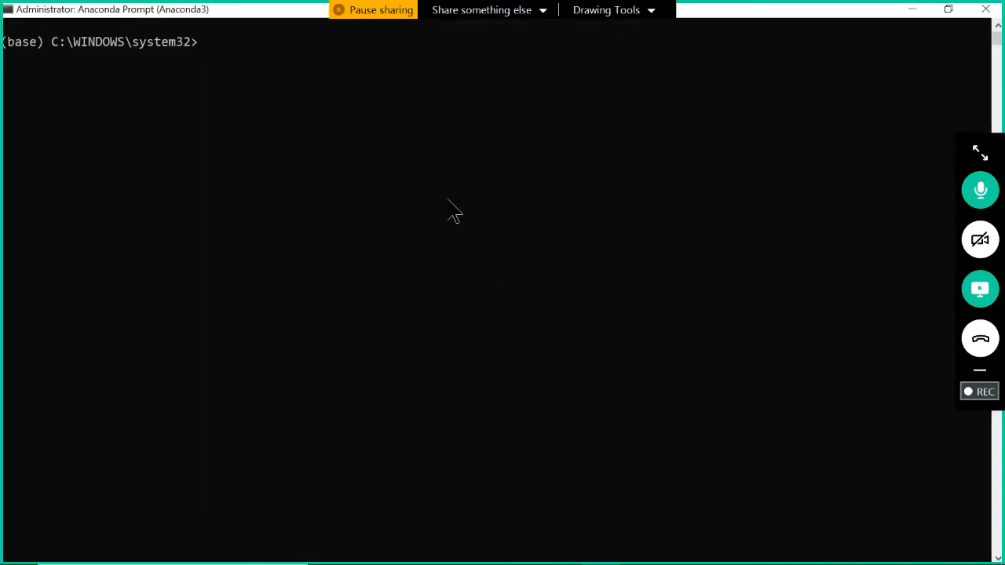
Step: Enter python followed by the b20191231 folder path and hello_world.py at the prompt
text(pyth)
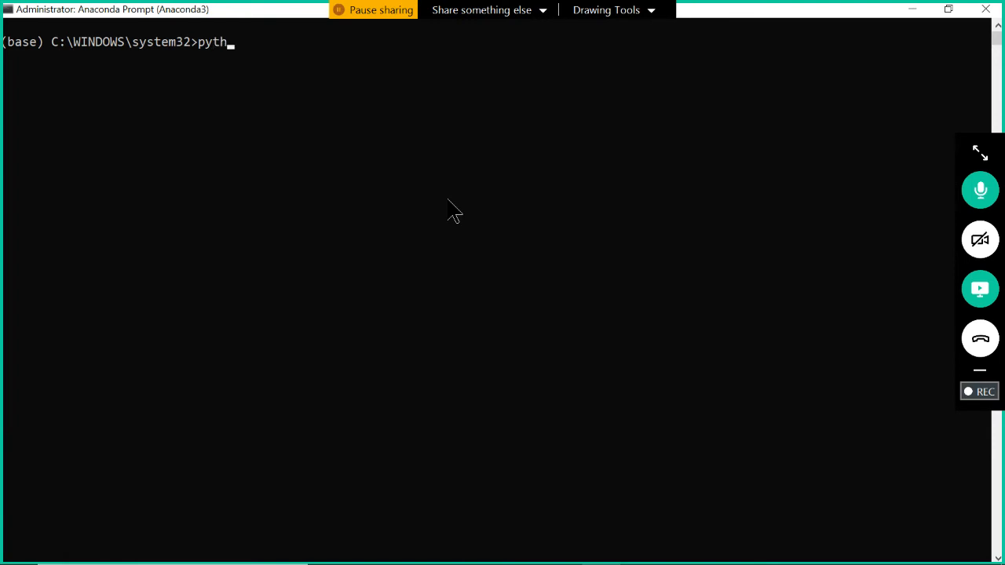
text(on)
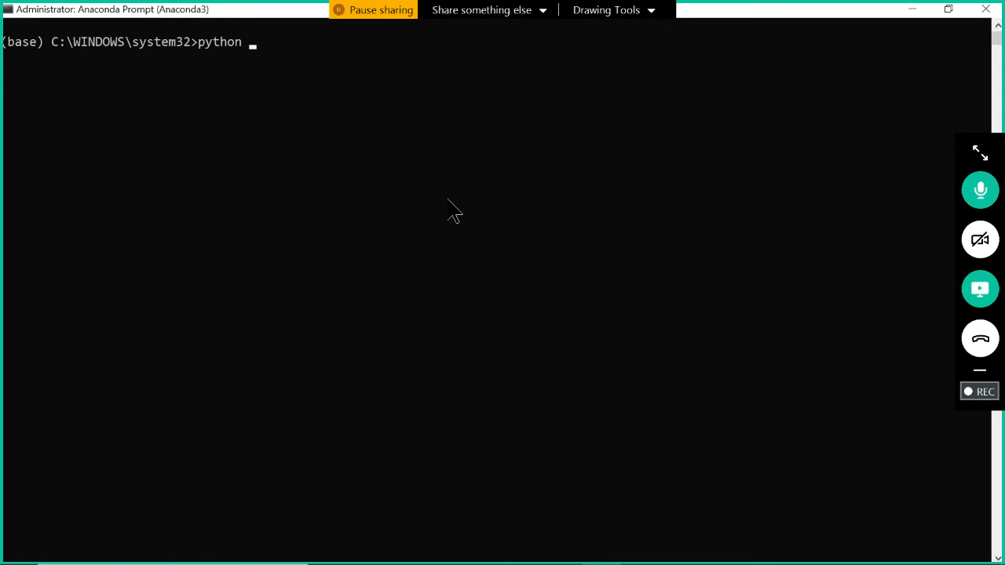
key(alt+tab)
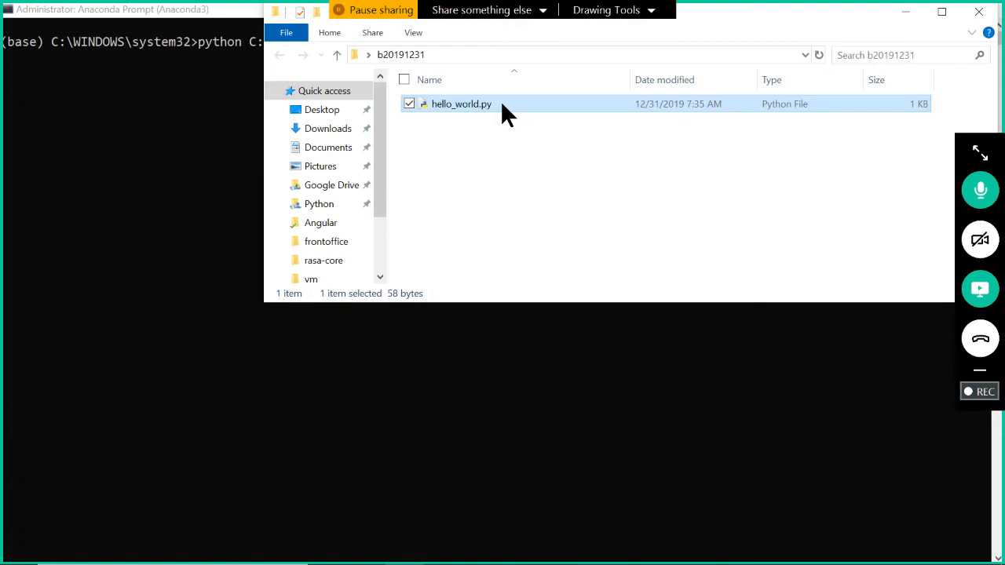
double_click(458, 104)
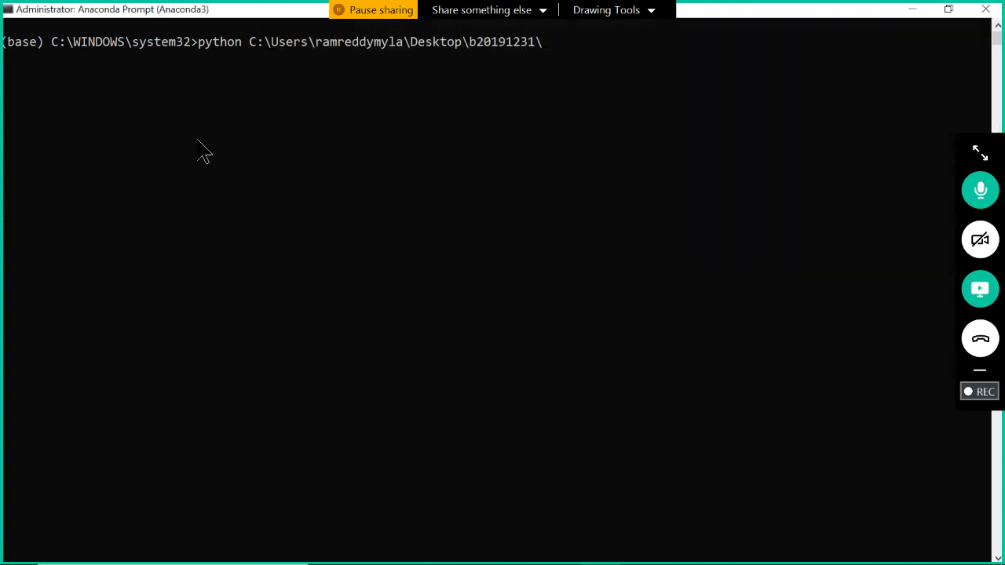
text(hello_world.py)
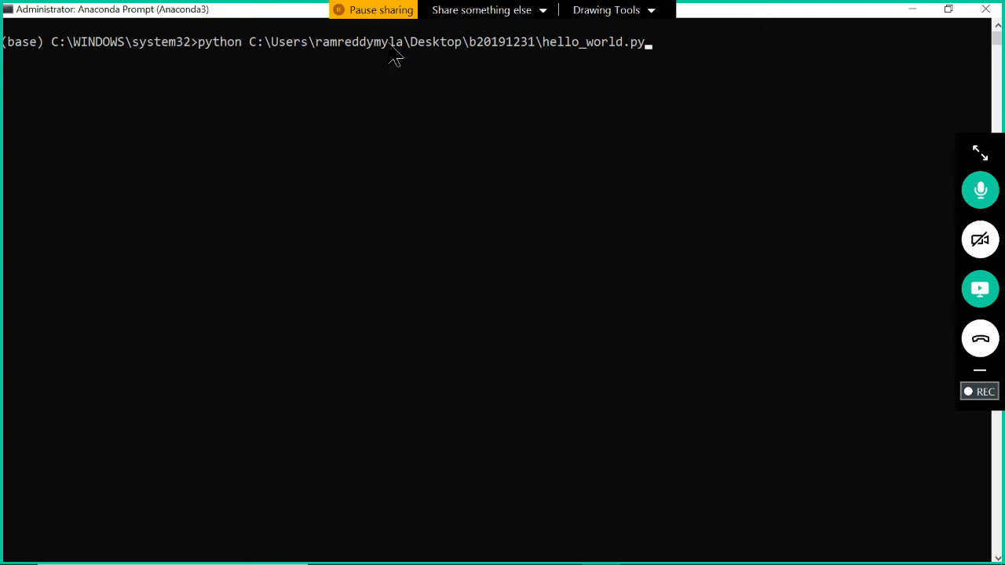
mouse_move(626, 72)
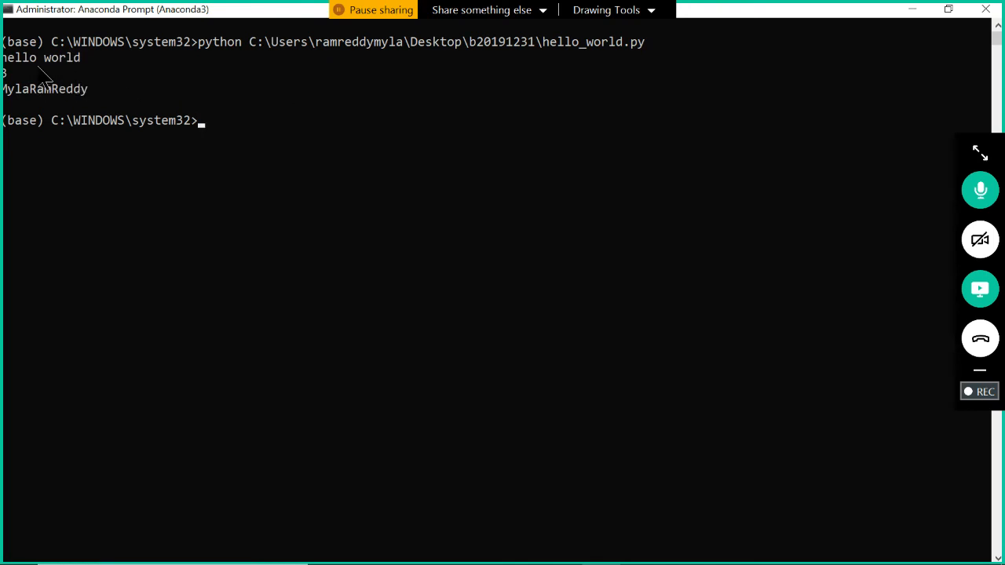
mouse_move(12, 92)
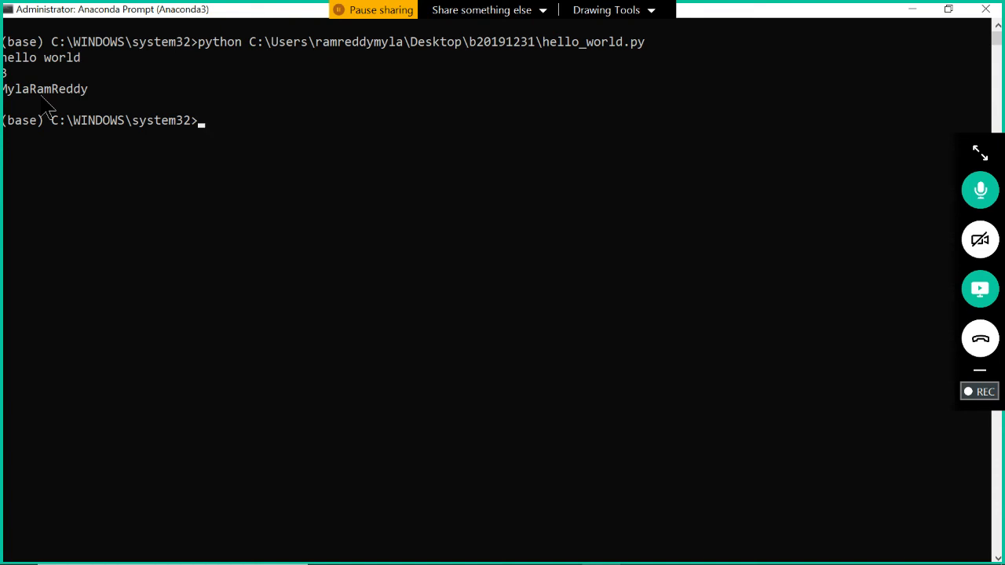
Step: Switch back to the lesson notes once the script prints hello world, 3 and the joined string
key(alt+tab)
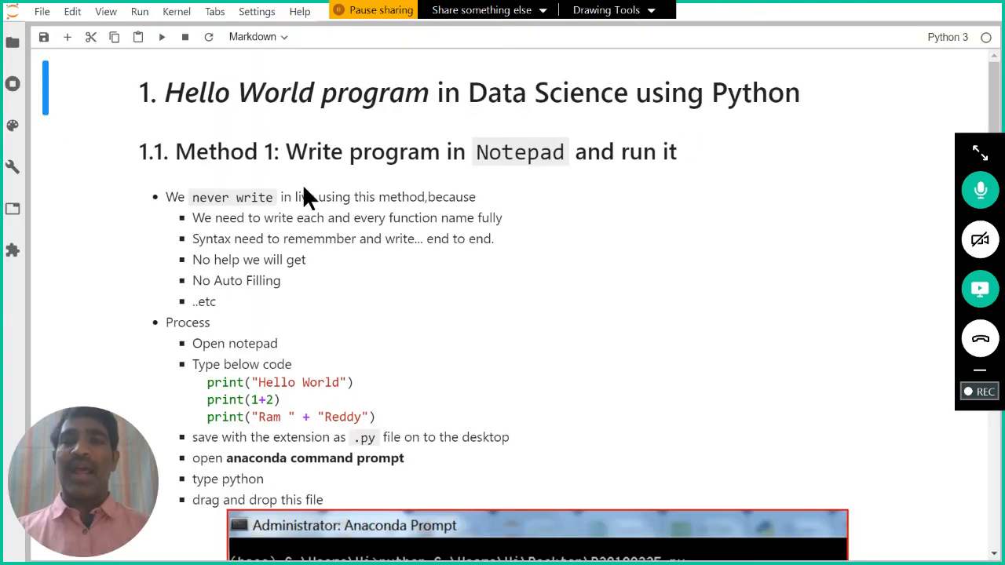
mouse_move(187, 343)
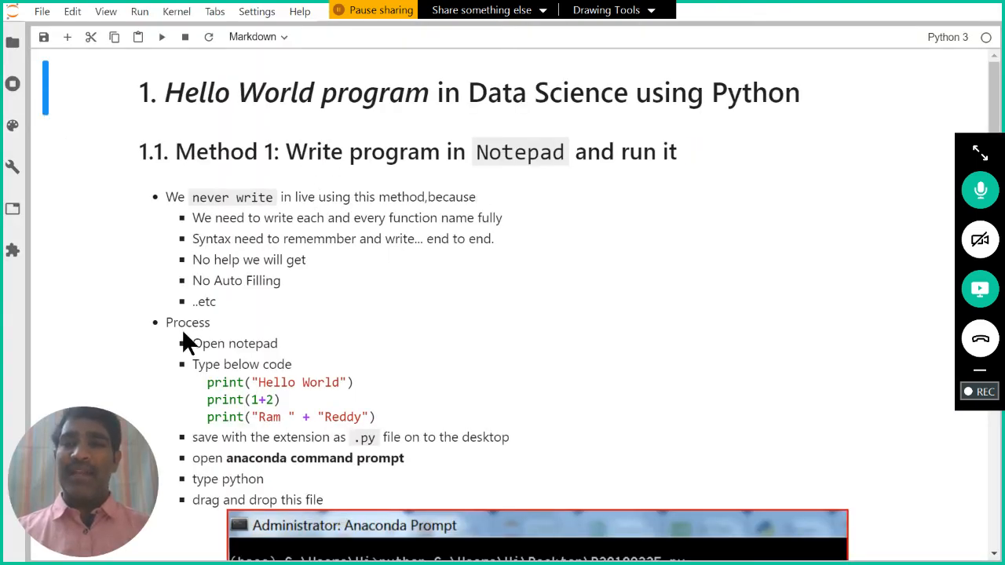
scroll(down, 3)
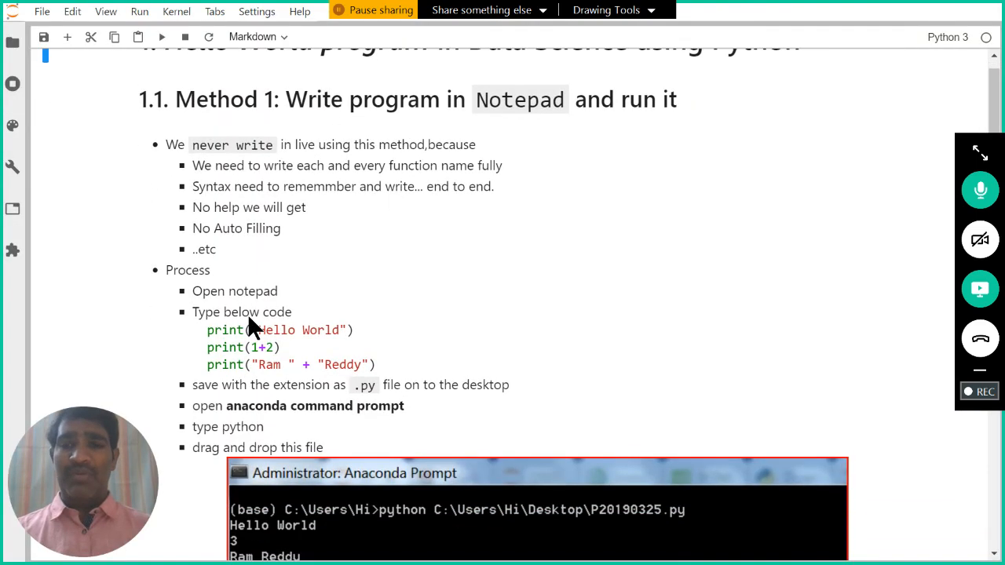
scroll(down, 3)
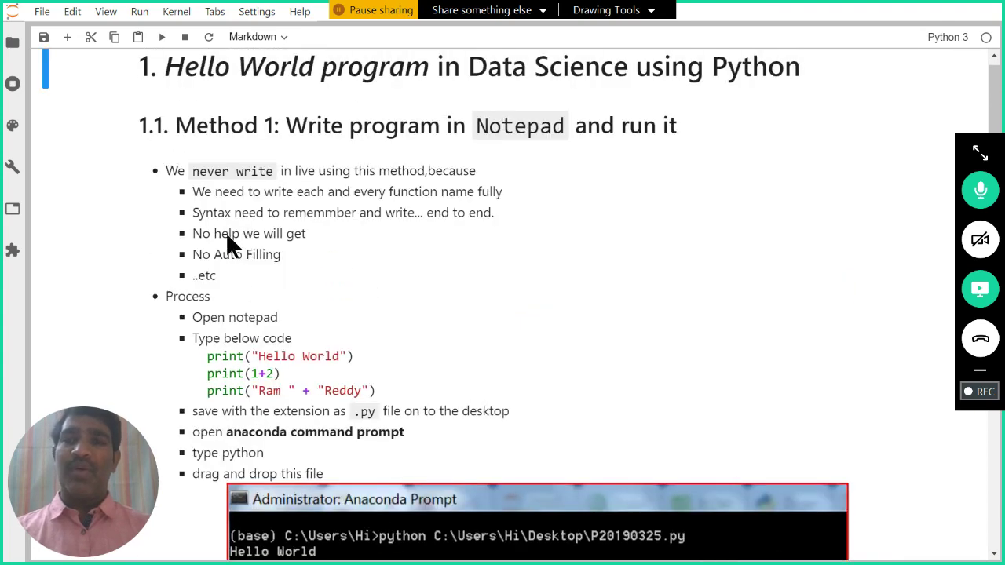
mouse_move(290, 259)
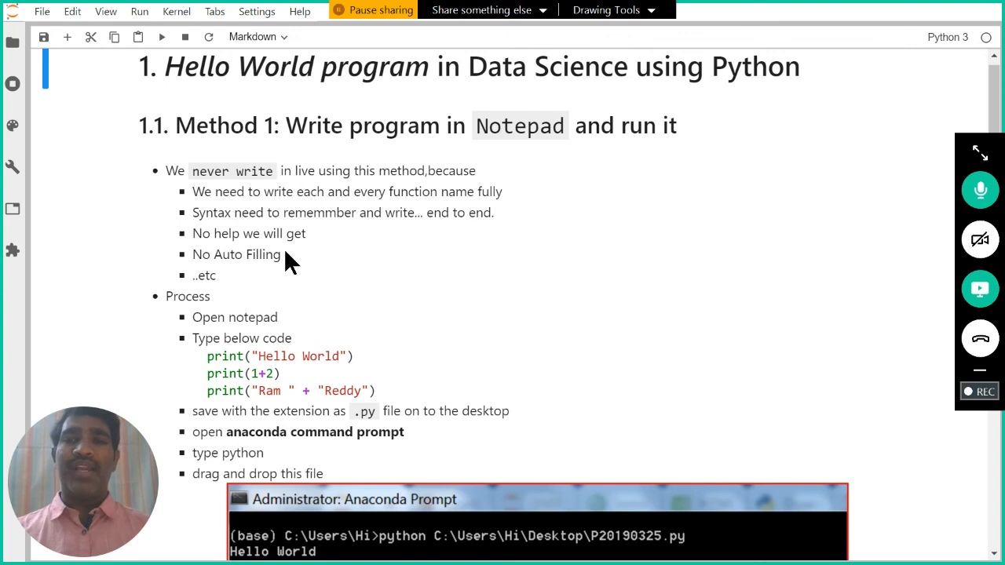
mouse_move(378, 237)
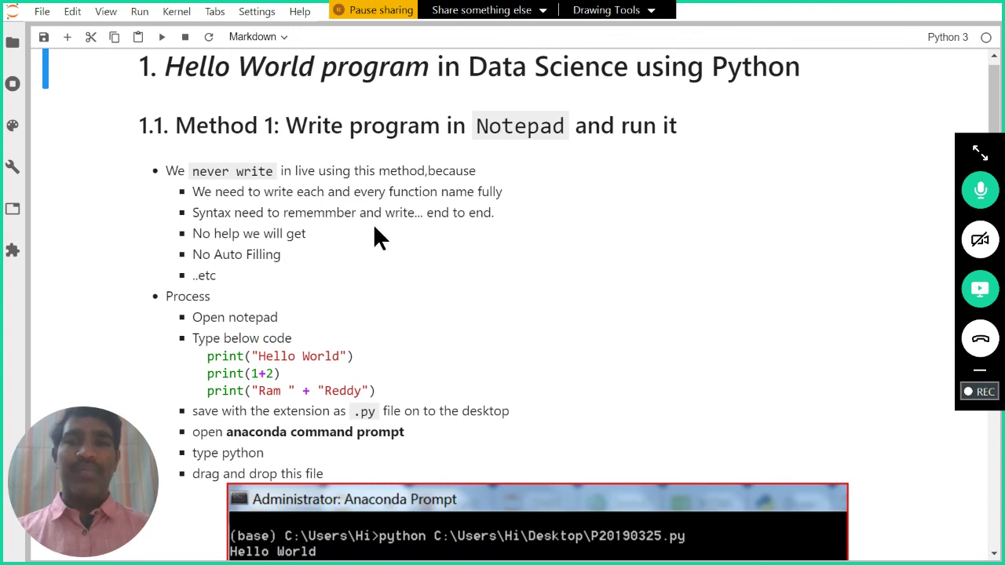
mouse_move(409, 233)
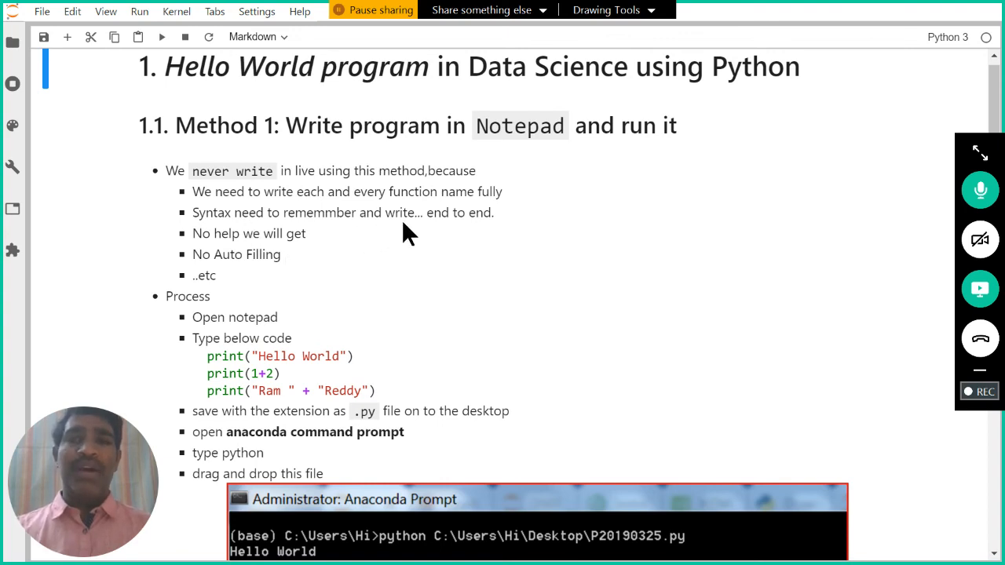
mouse_move(298, 216)
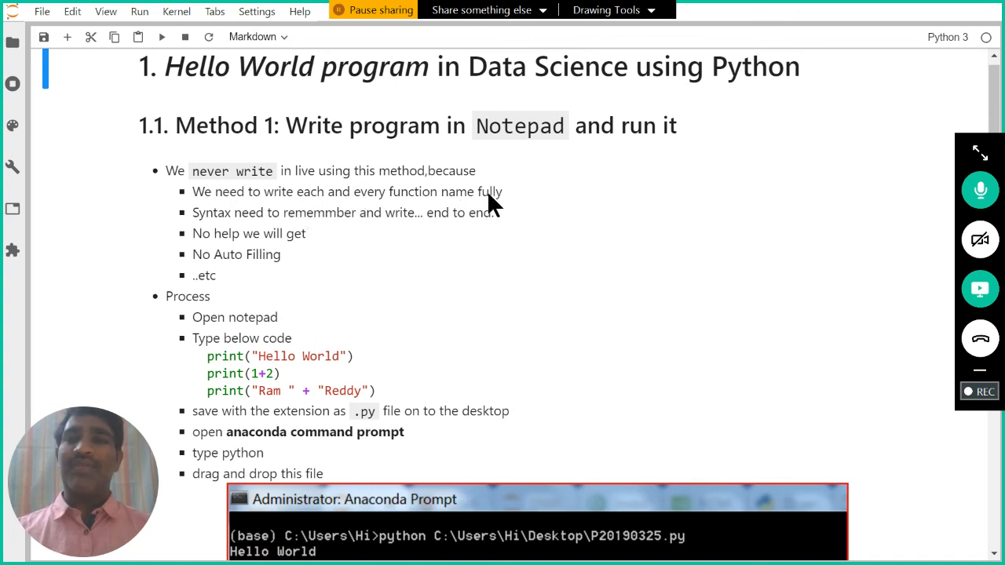
mouse_move(263, 232)
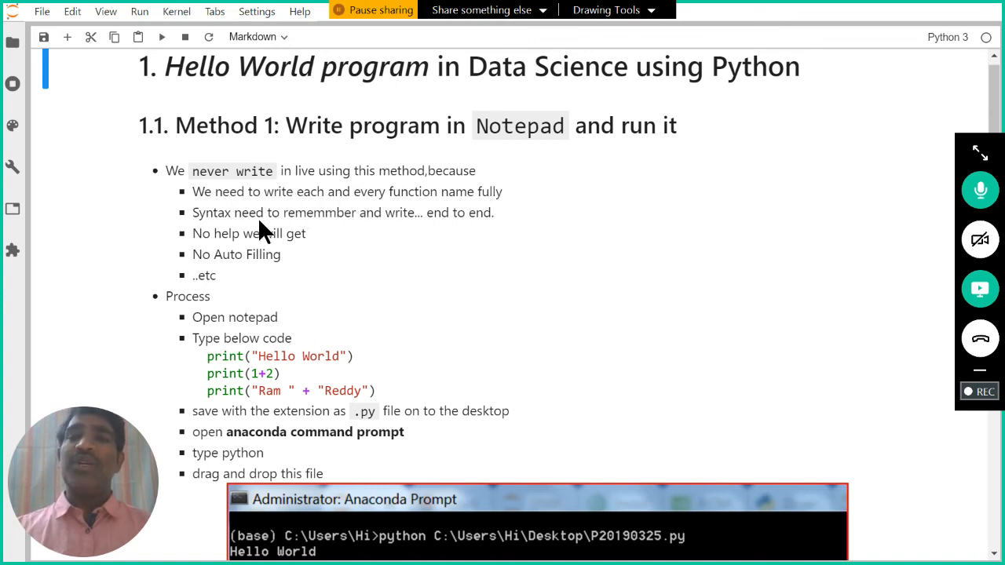
mouse_move(210, 194)
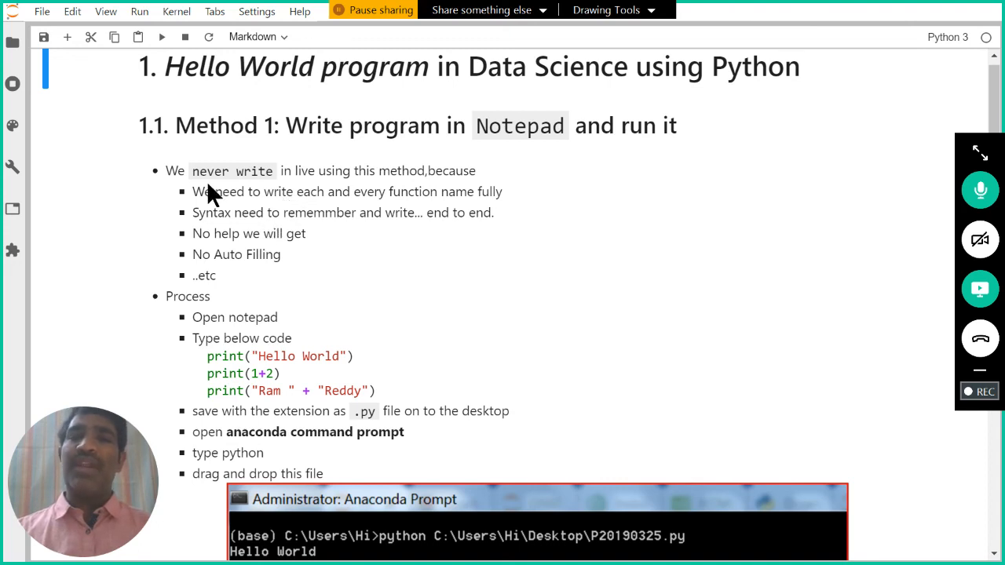
mouse_move(318, 181)
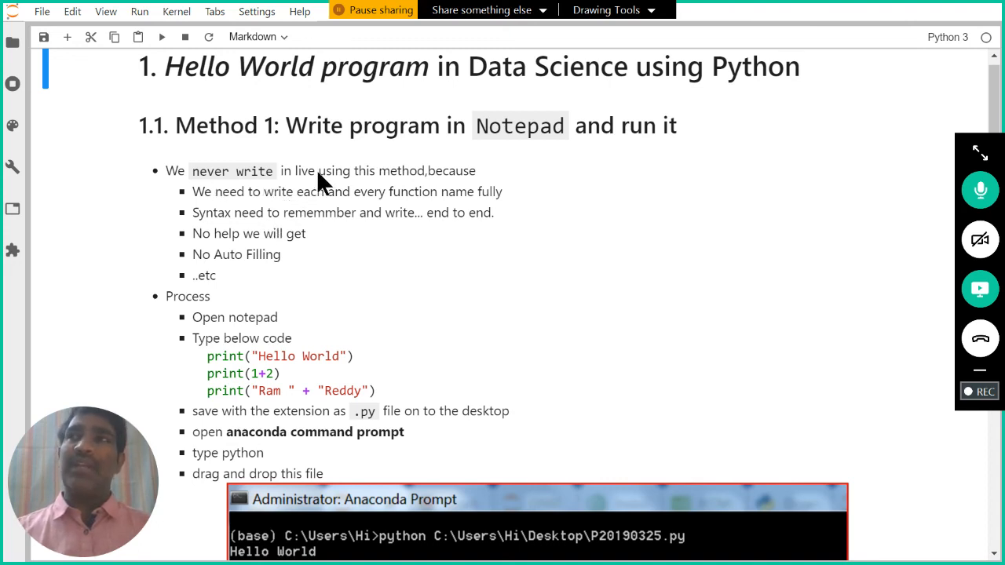
mouse_move(259, 191)
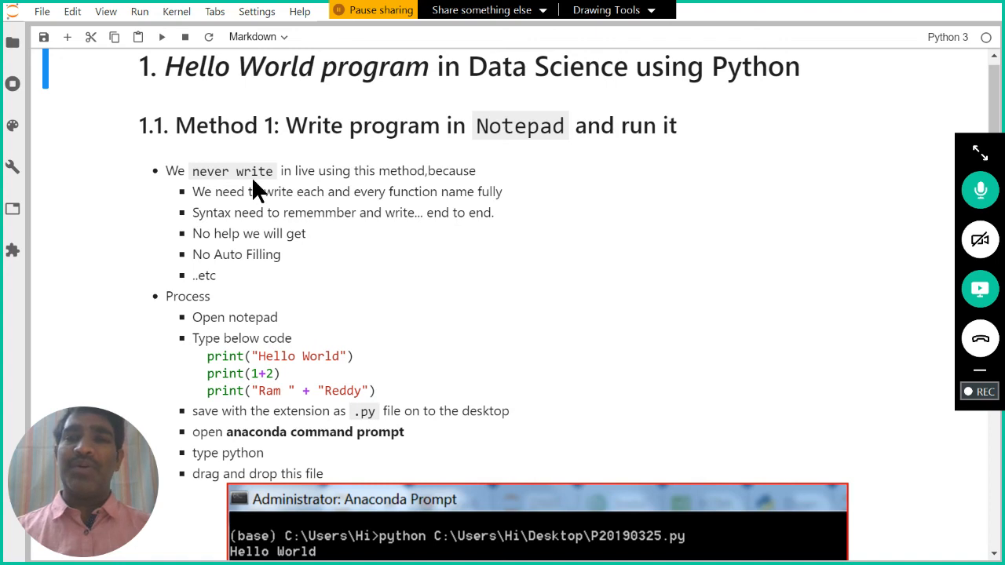
mouse_move(286, 243)
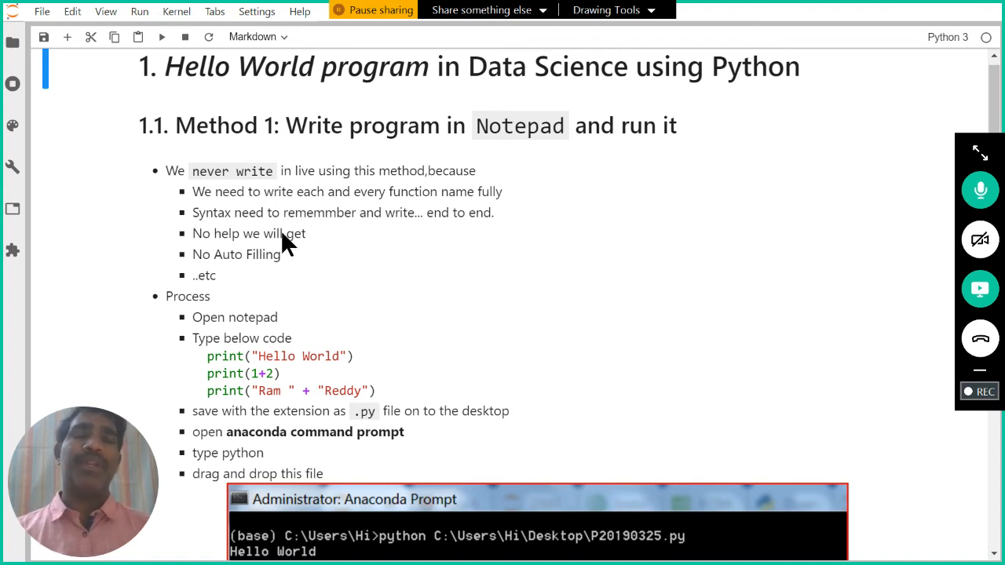
mouse_move(358, 290)
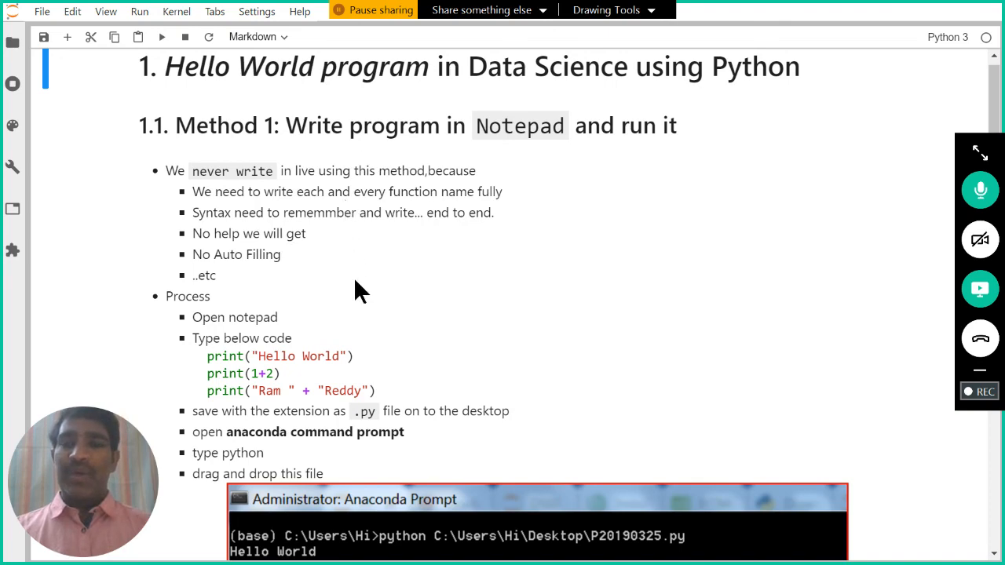
scroll(down, 3)
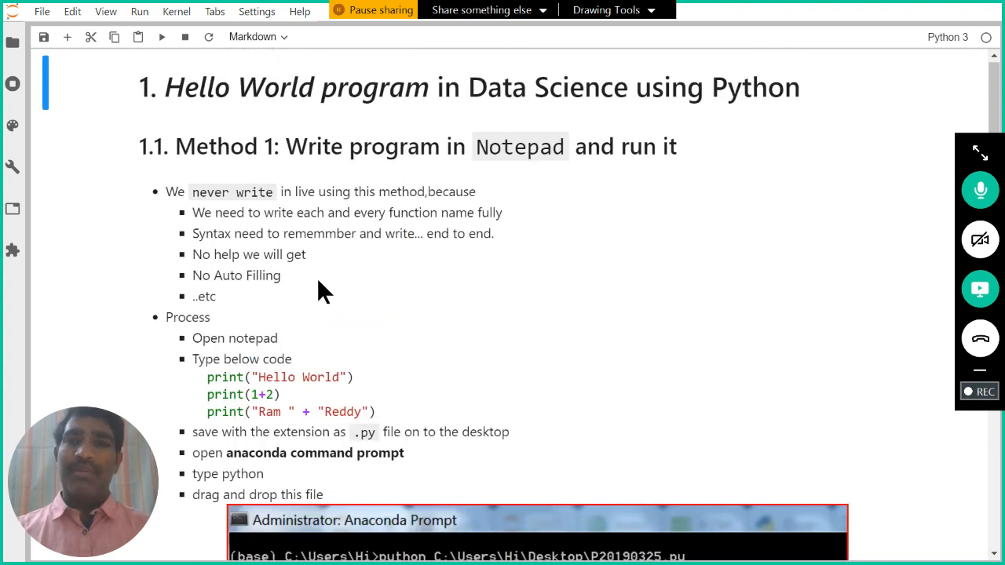
mouse_move(477, 330)
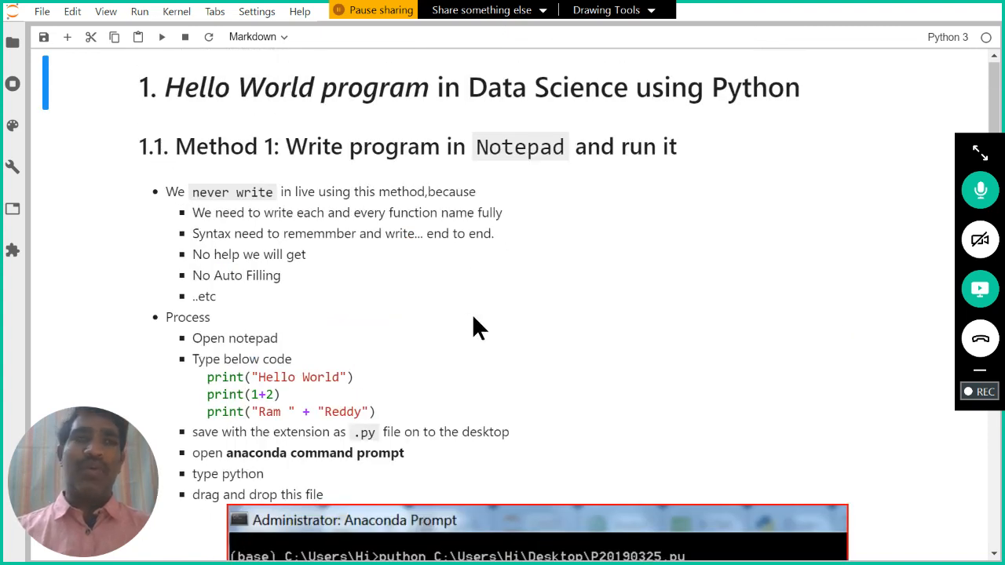
mouse_move(141, 444)
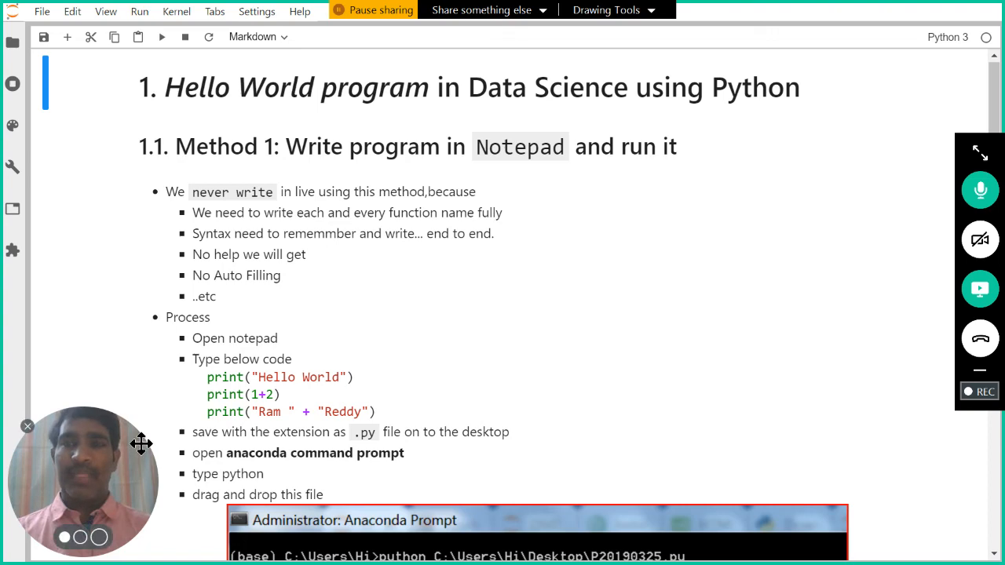